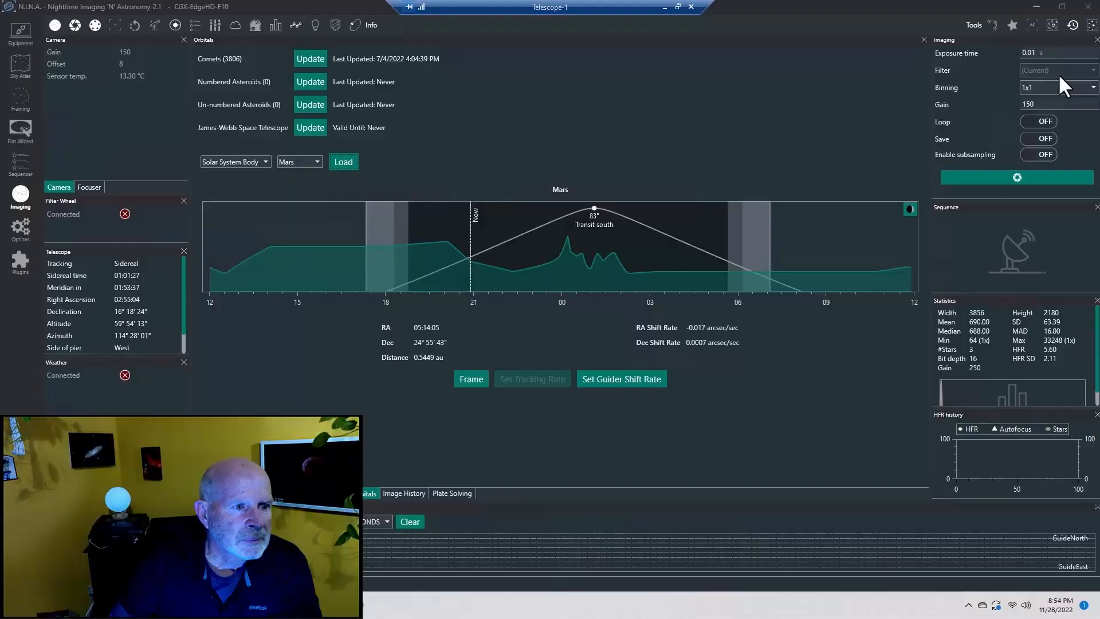
mouse_move(996, 145)
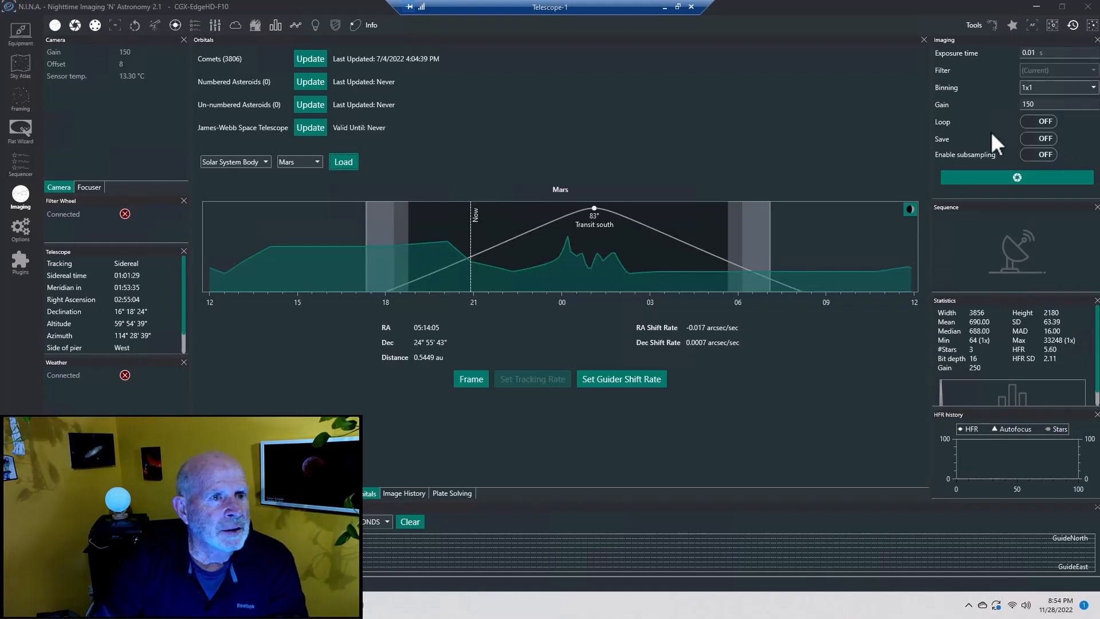
mouse_move(895, 149)
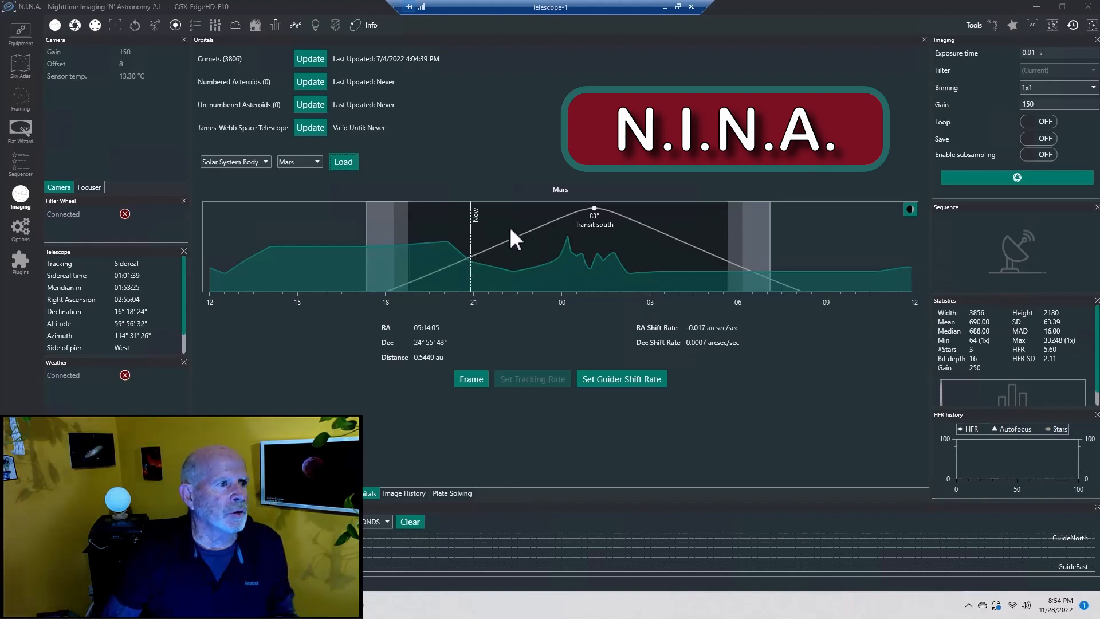
mouse_move(208, 172)
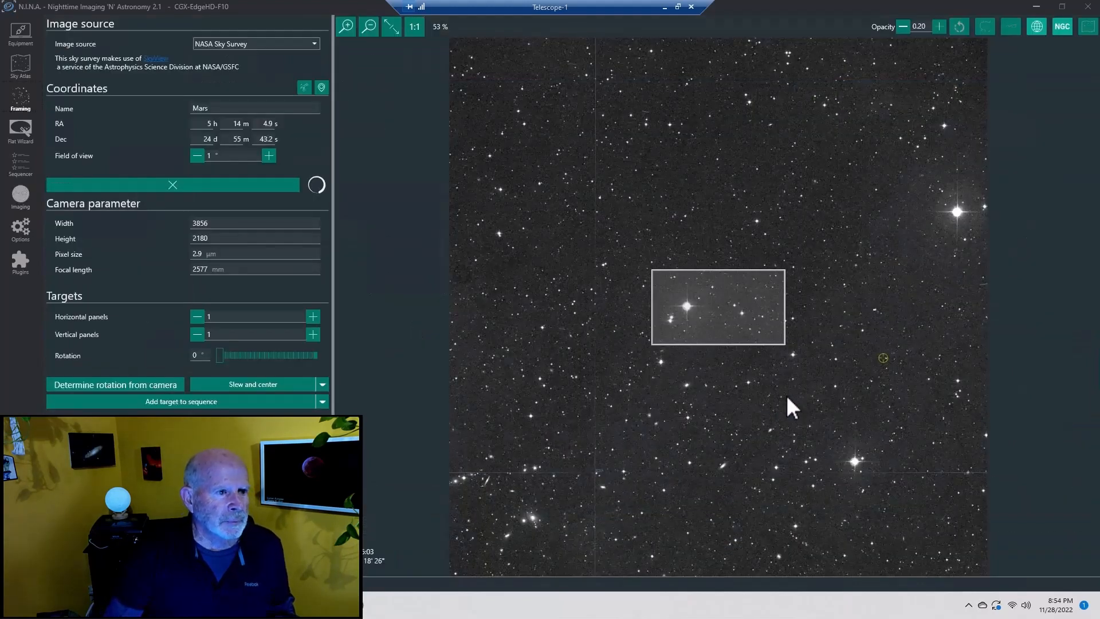
mouse_move(771, 219)
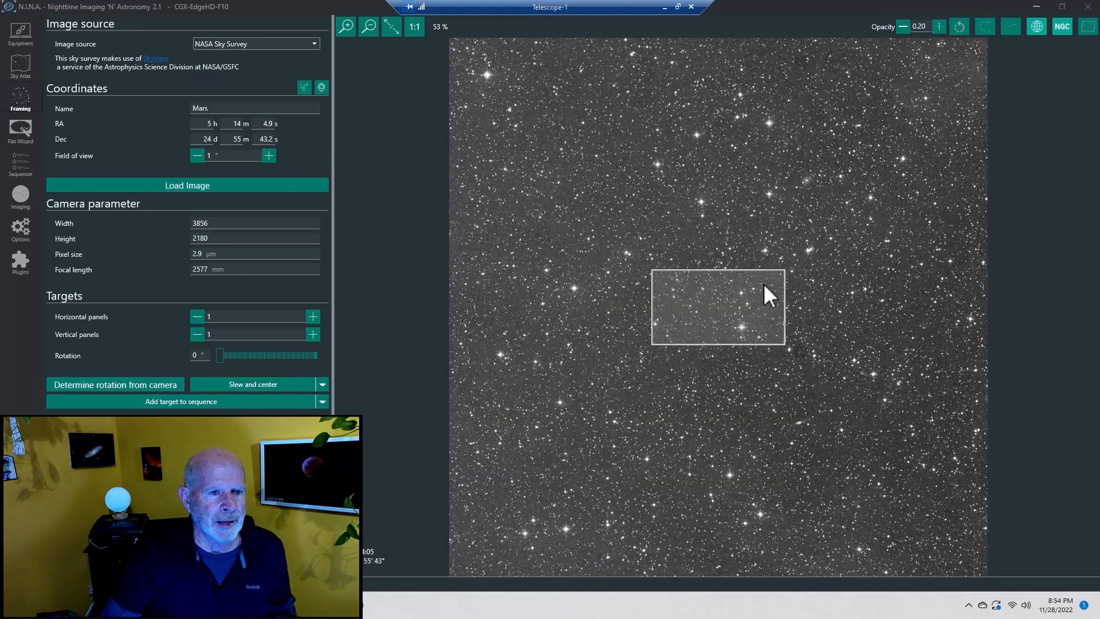
mouse_move(724, 317)
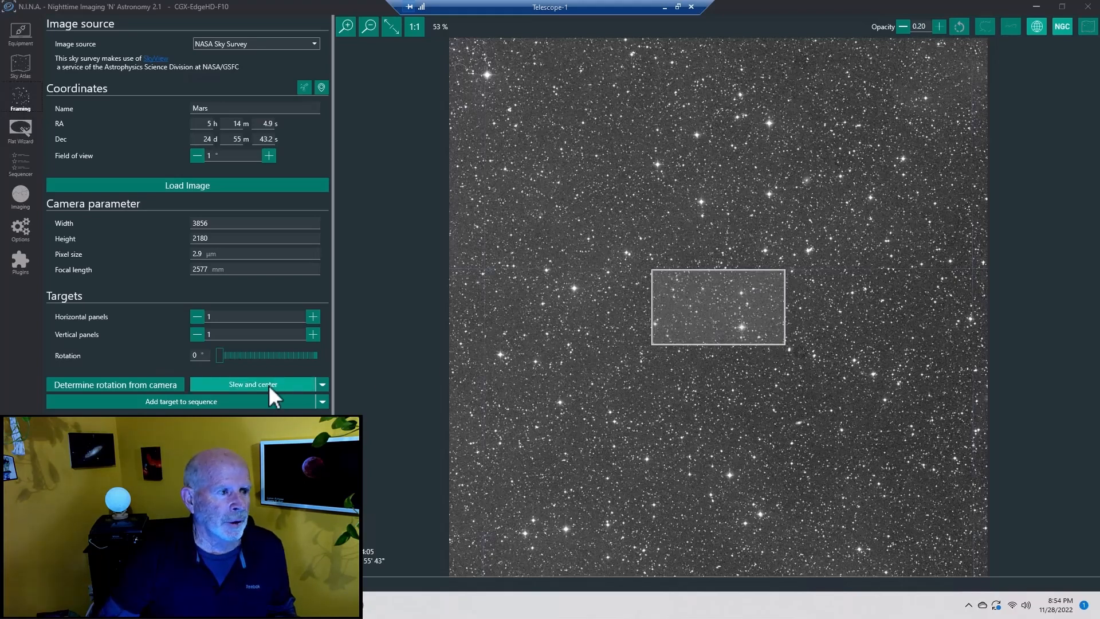
Slew the telescope to Mars and centre it with a plate solve and sync
left_click(251, 384)
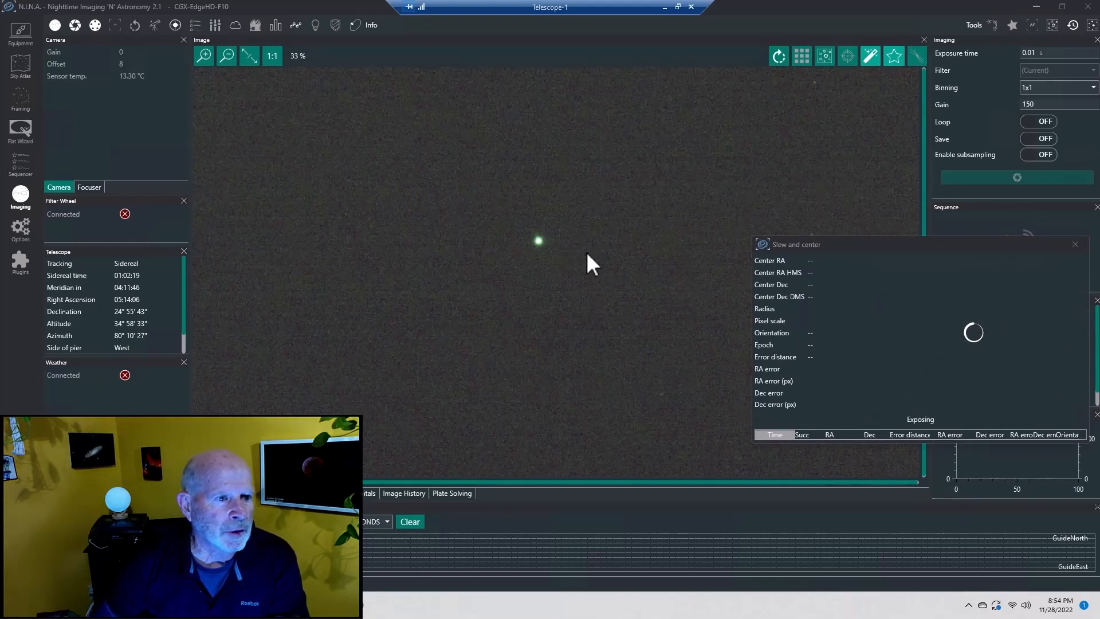
mouse_move(870, 148)
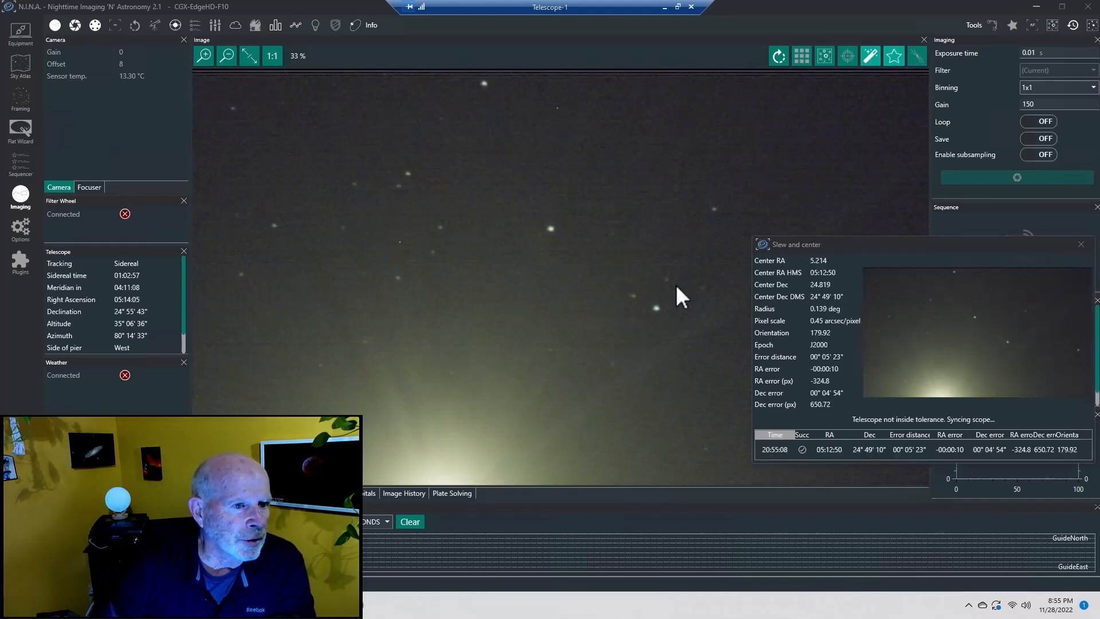
mouse_move(401, 189)
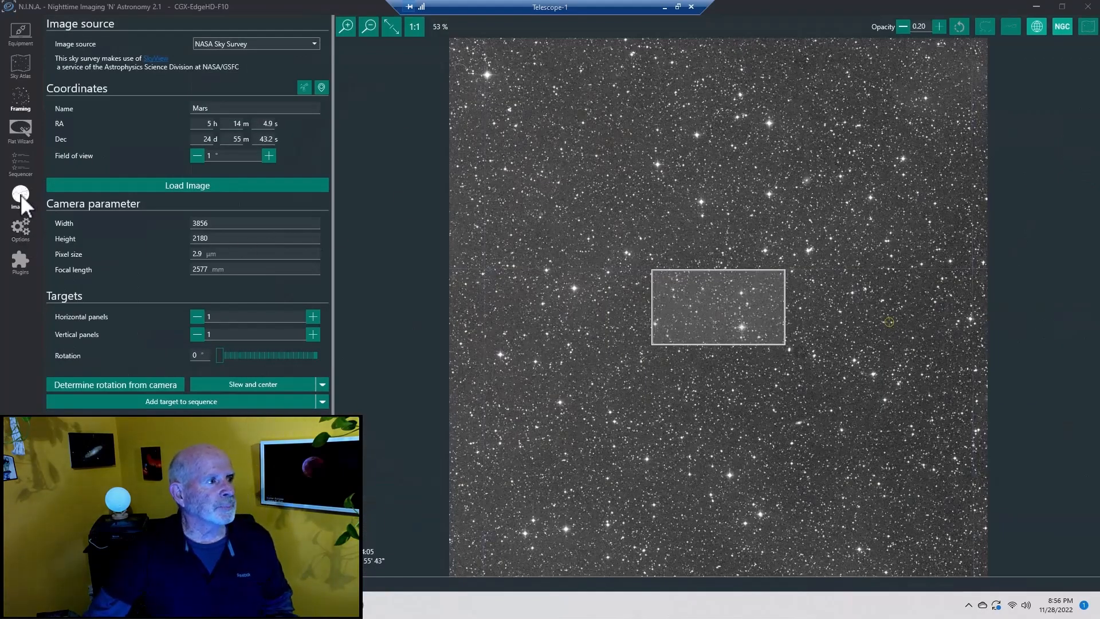
Take a single 0.001 s snapshot at gain 150 so Mars shows as a small disc
left_click(20, 199)
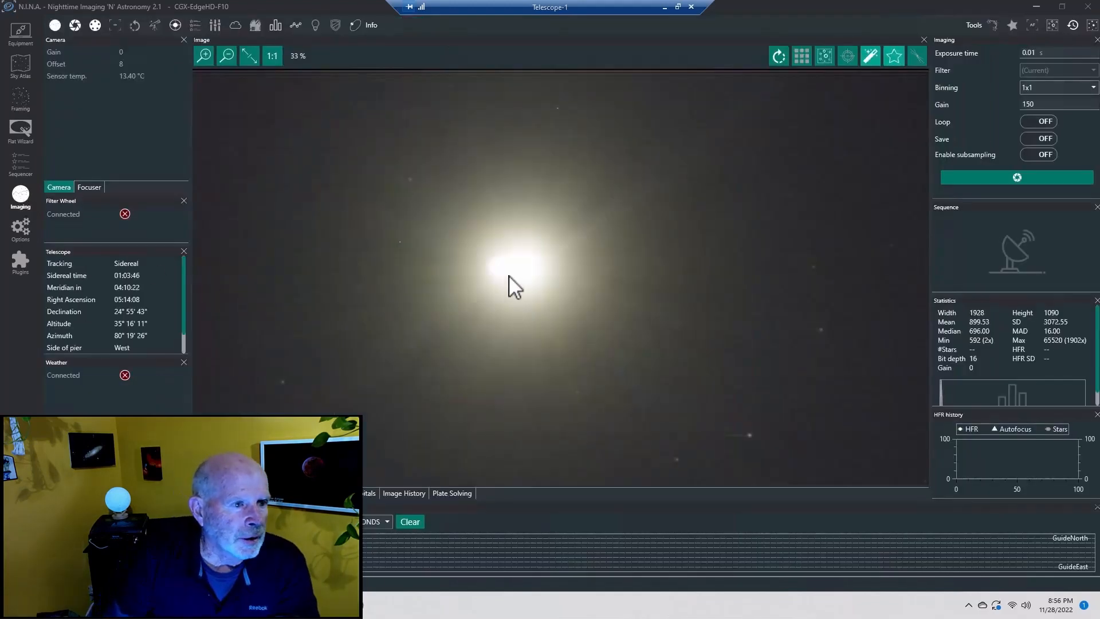
mouse_move(533, 264)
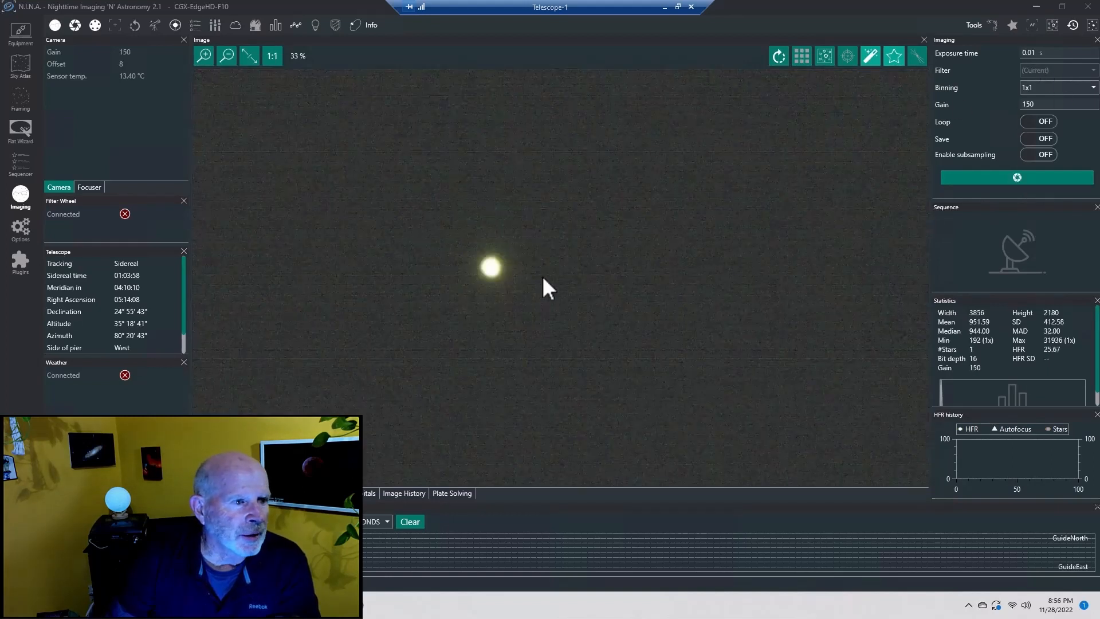
mouse_move(506, 285)
type("0.001")
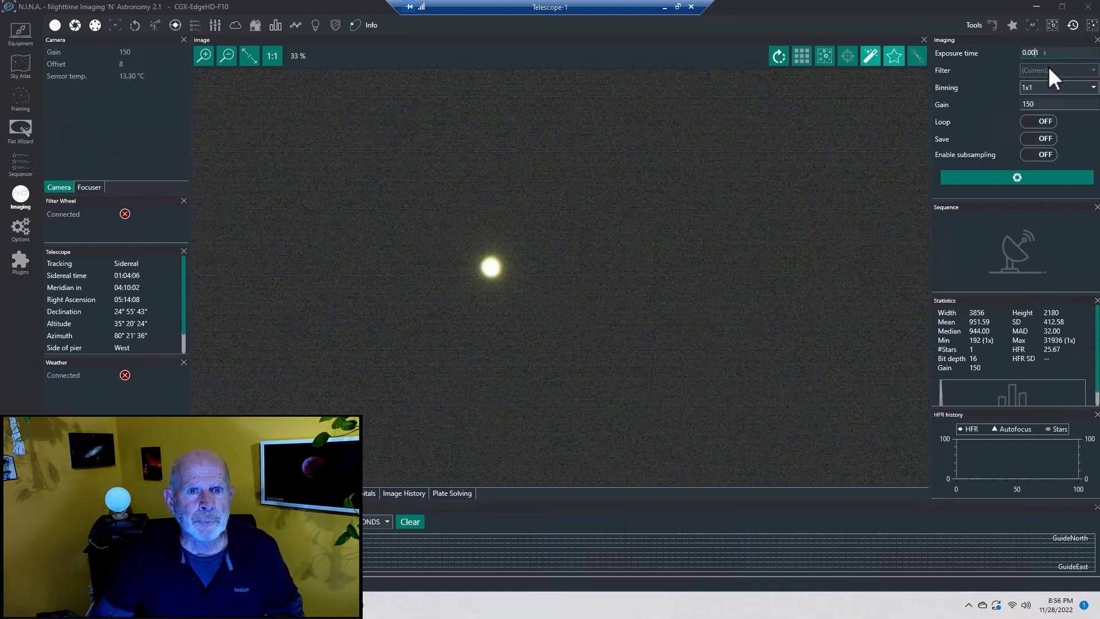
left_click(1016, 177)
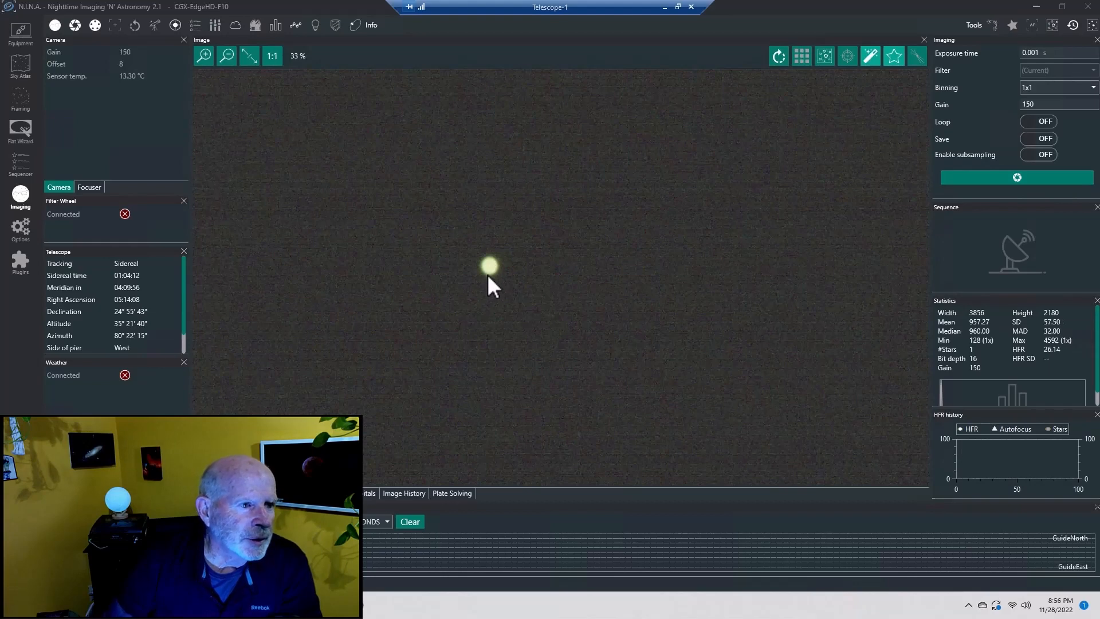
mouse_move(1067, 116)
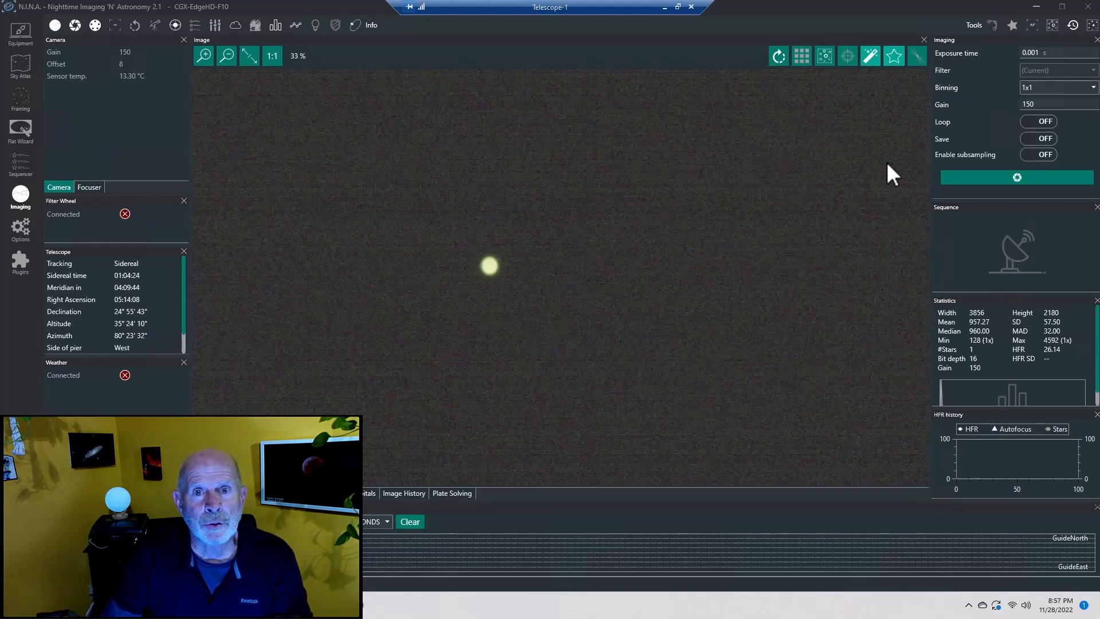
mouse_move(969, 70)
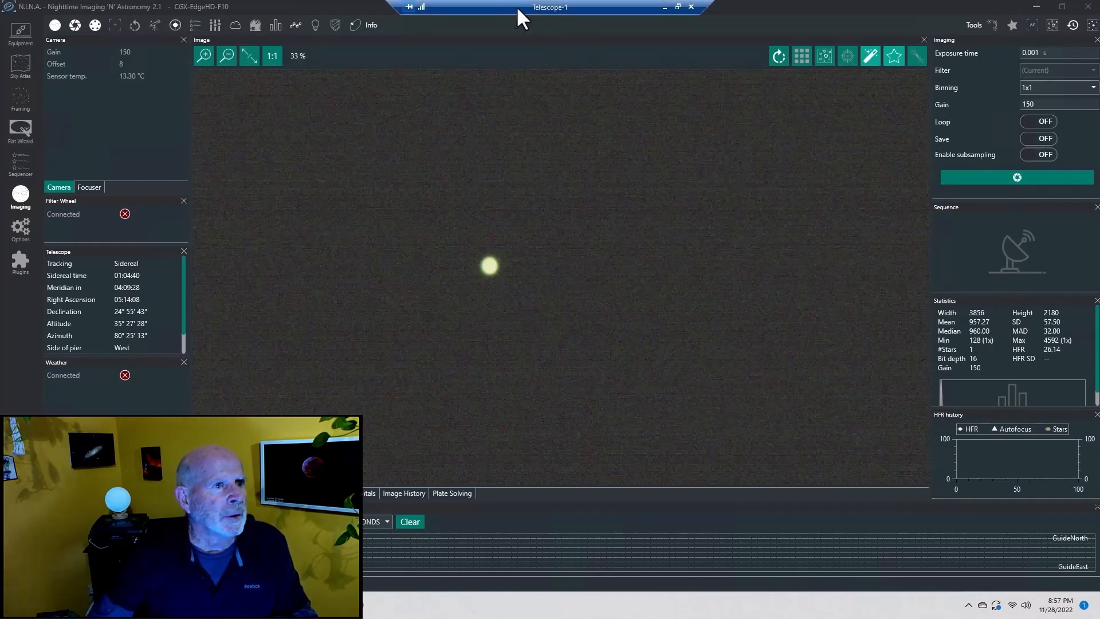
Disconnect the Uranus-C camera from N.I.N.A. in the Equipment camera settings
left_click(20, 32)
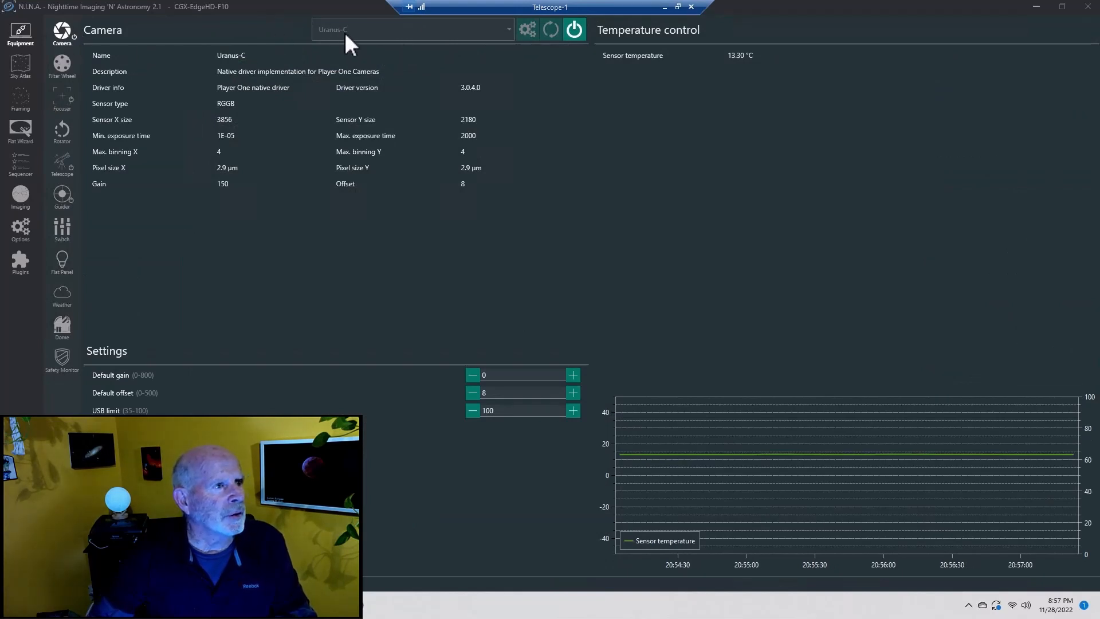
mouse_move(360, 44)
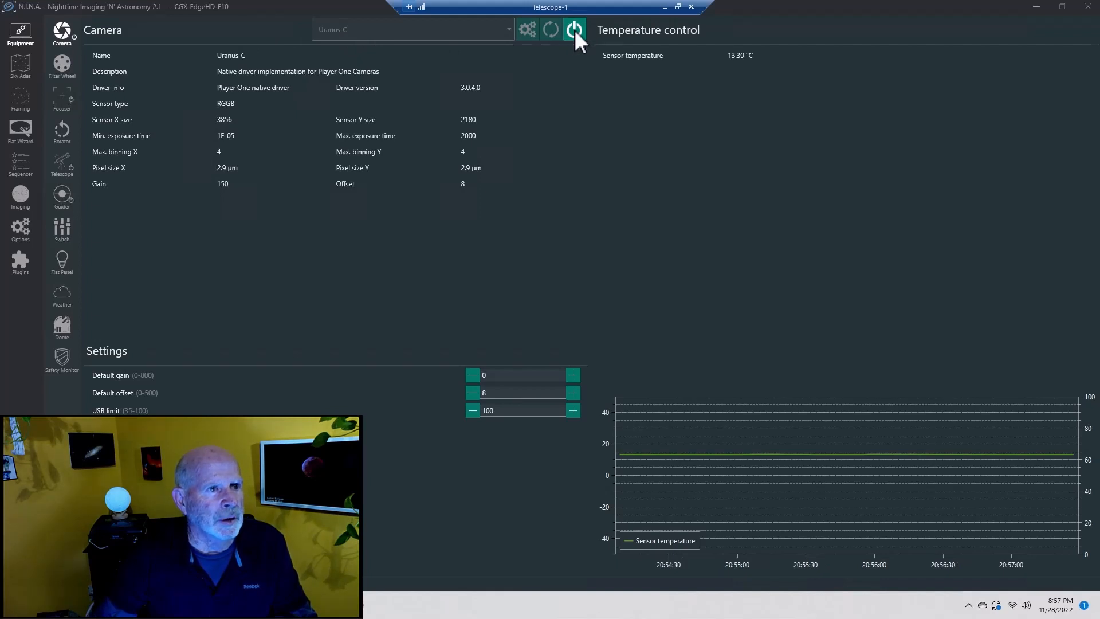
left_click(574, 30)
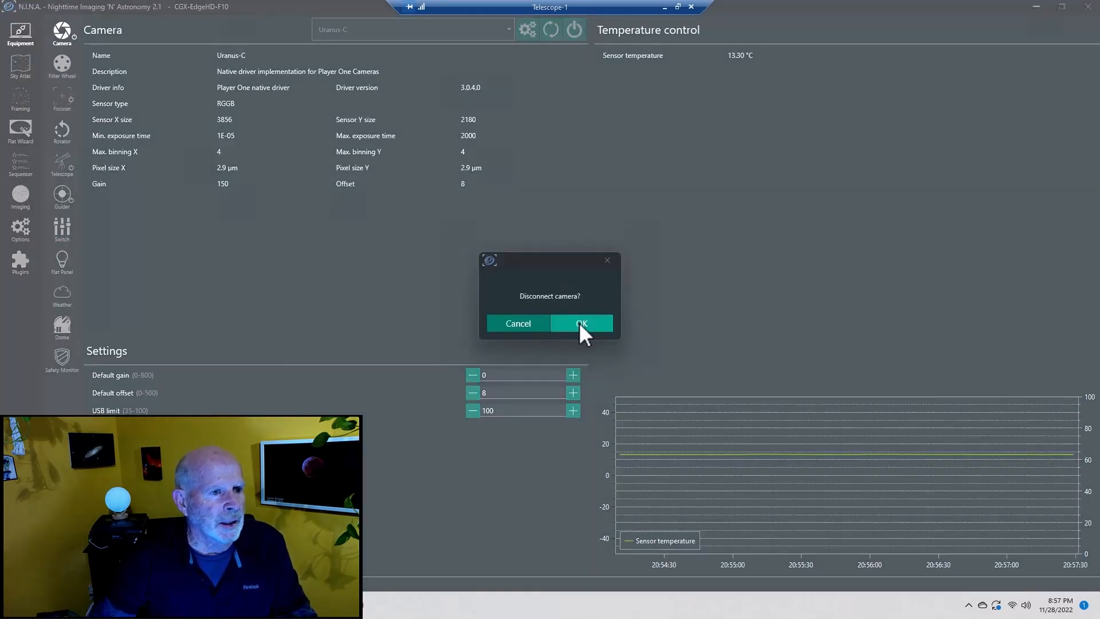
left_click(581, 323)
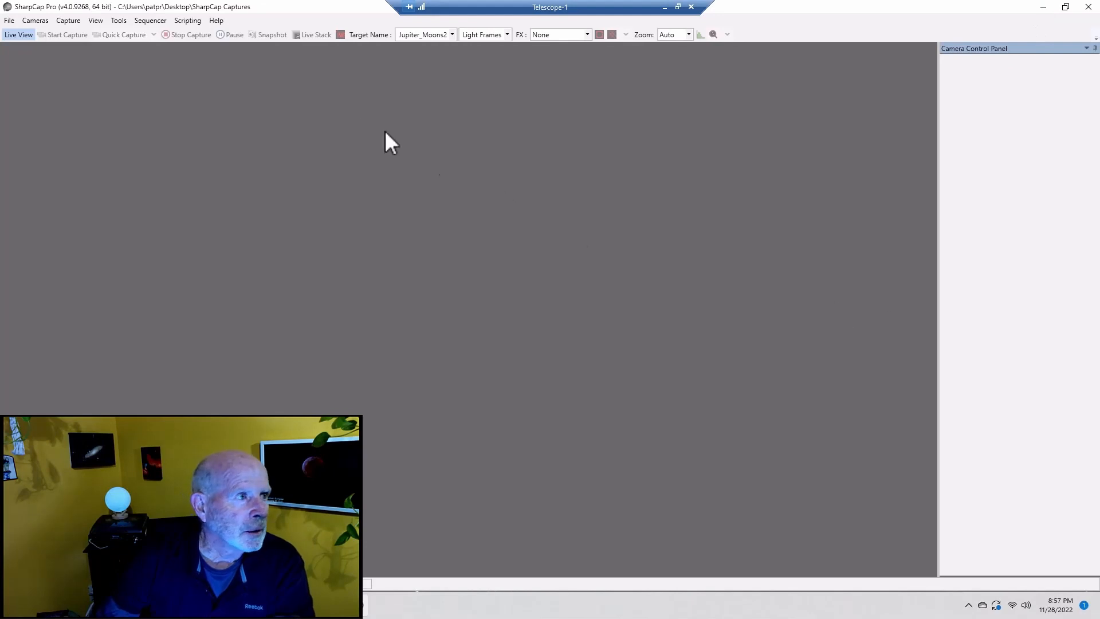
Connect the Uranus-C (IMX585) camera from SharpCap's Cameras menu
left_click(34, 20)
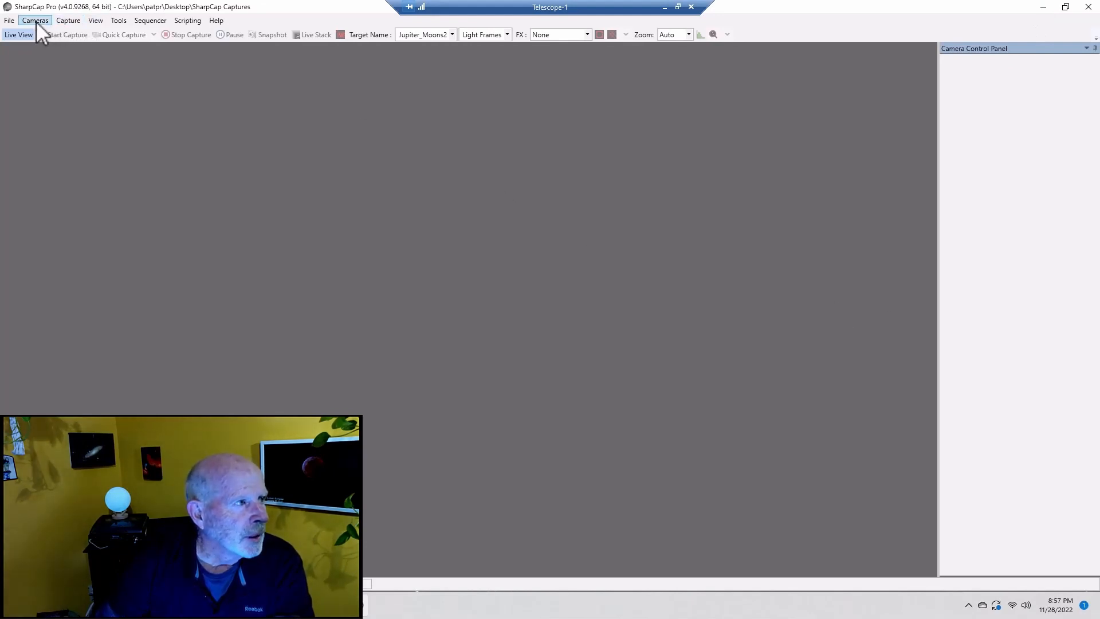
left_click(34, 19)
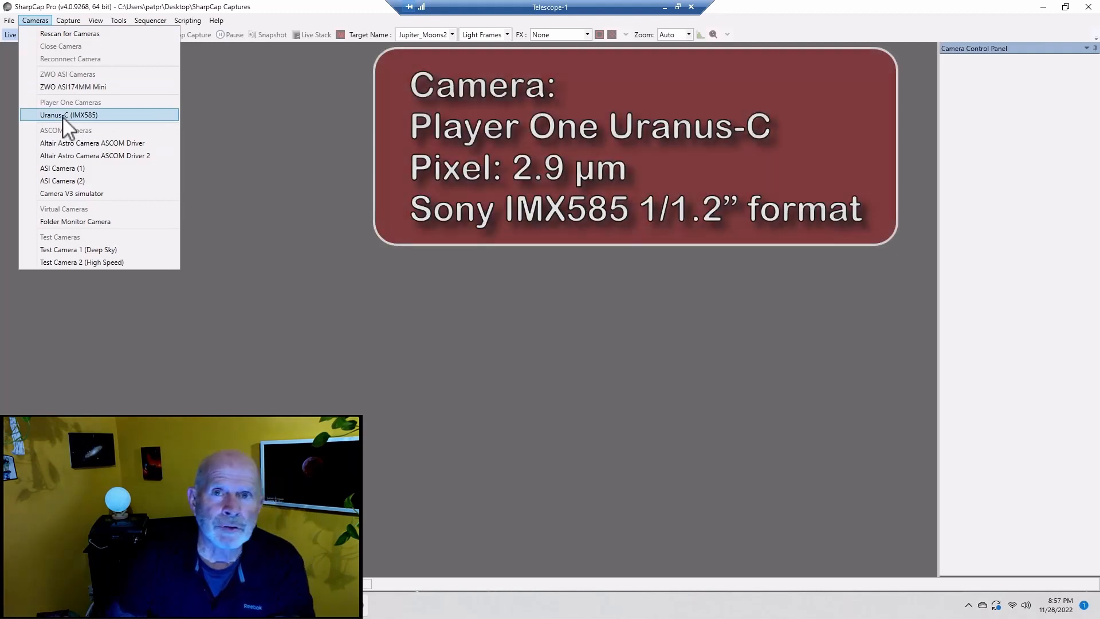
left_click(68, 115)
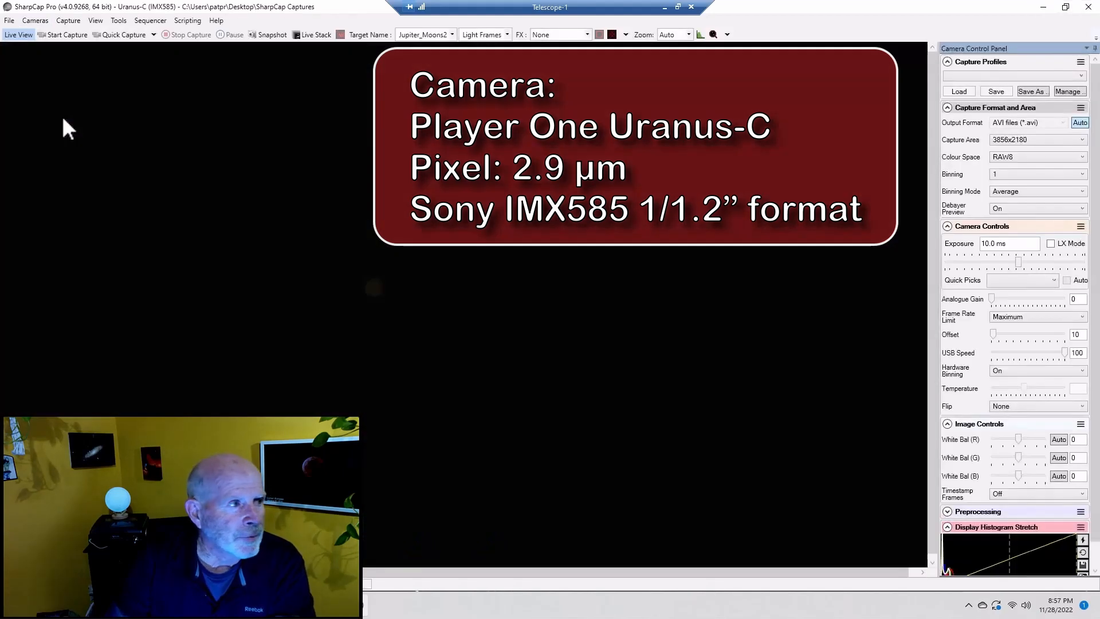
mouse_move(417, 307)
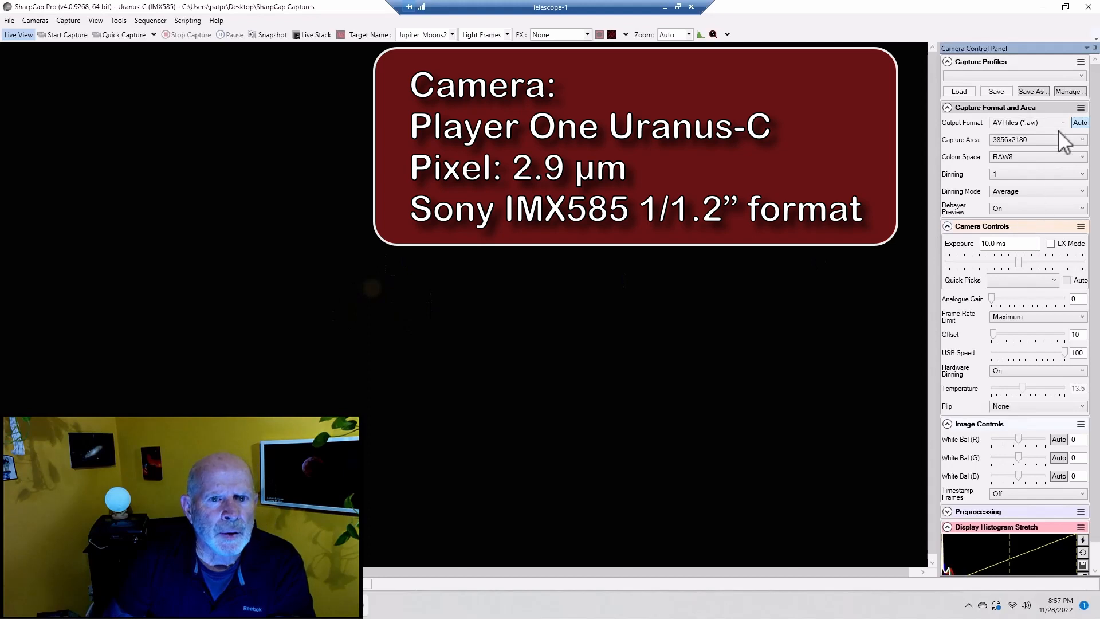
Set the capture Colour Space to RAW16 for 16-bit raw SER output
left_click(1038, 157)
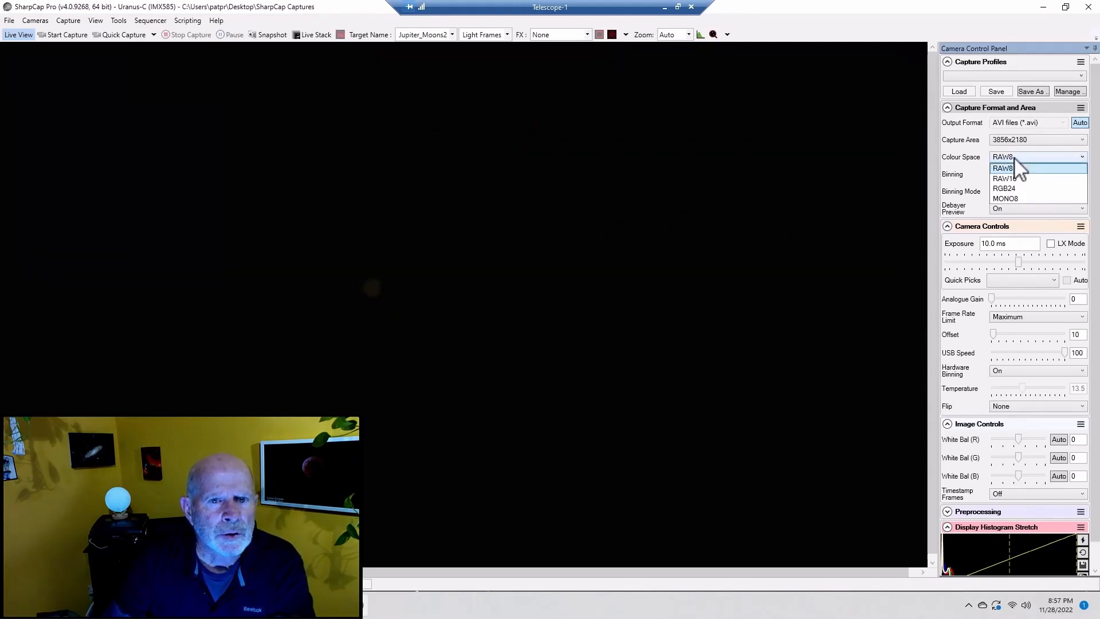
left_click(1004, 167)
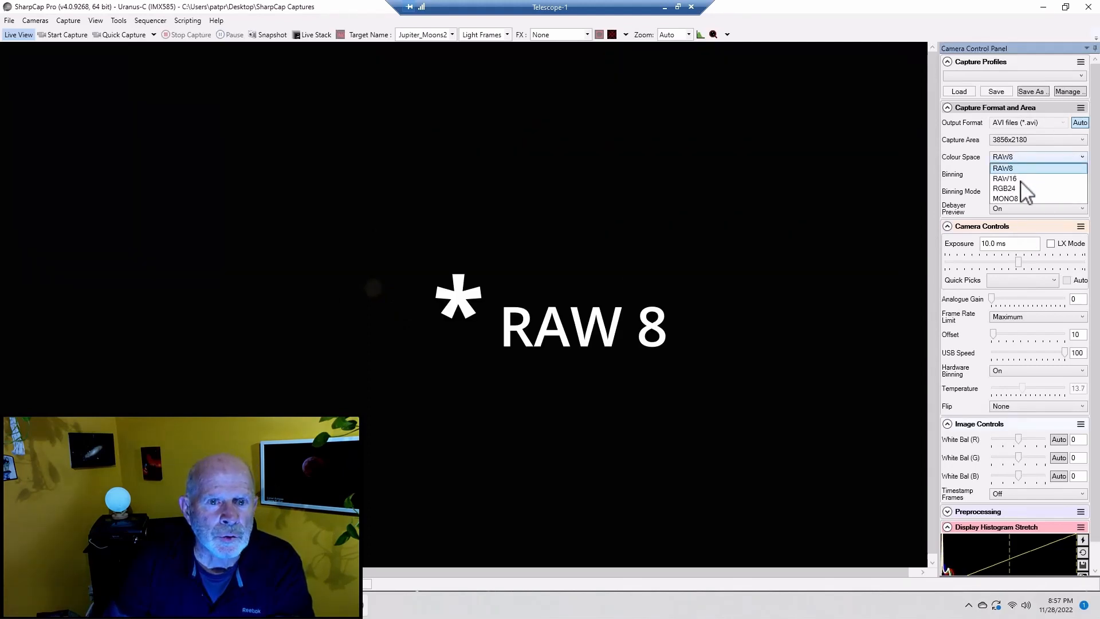
mouse_move(1009, 188)
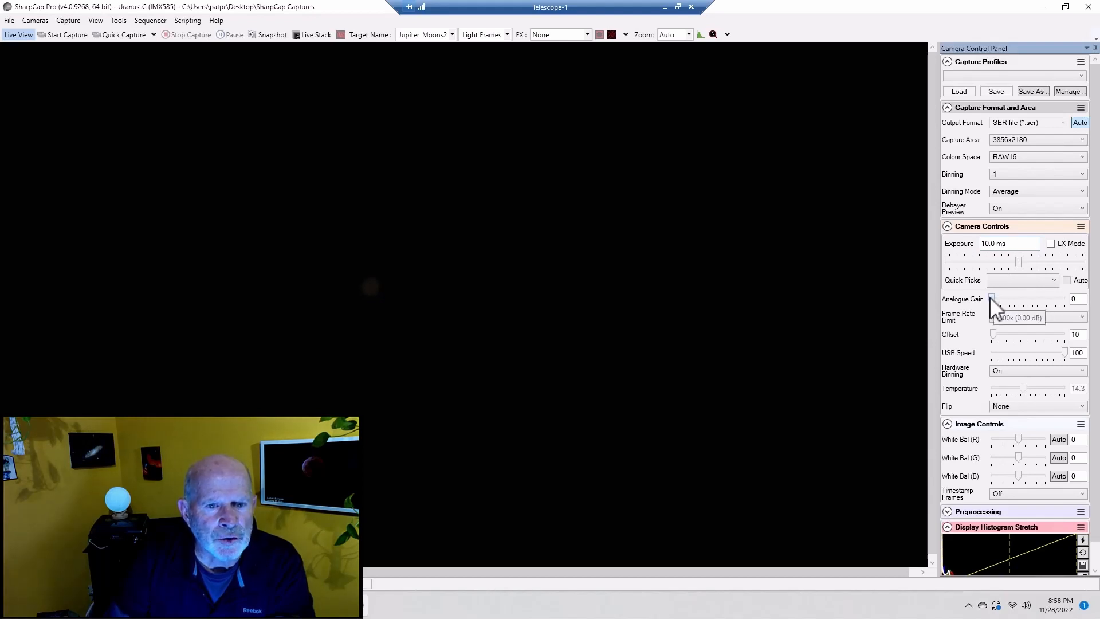
Raise the Analogue Gain slider to about 206 so Mars brightens
left_click_drag(992, 308, 1000, 307)
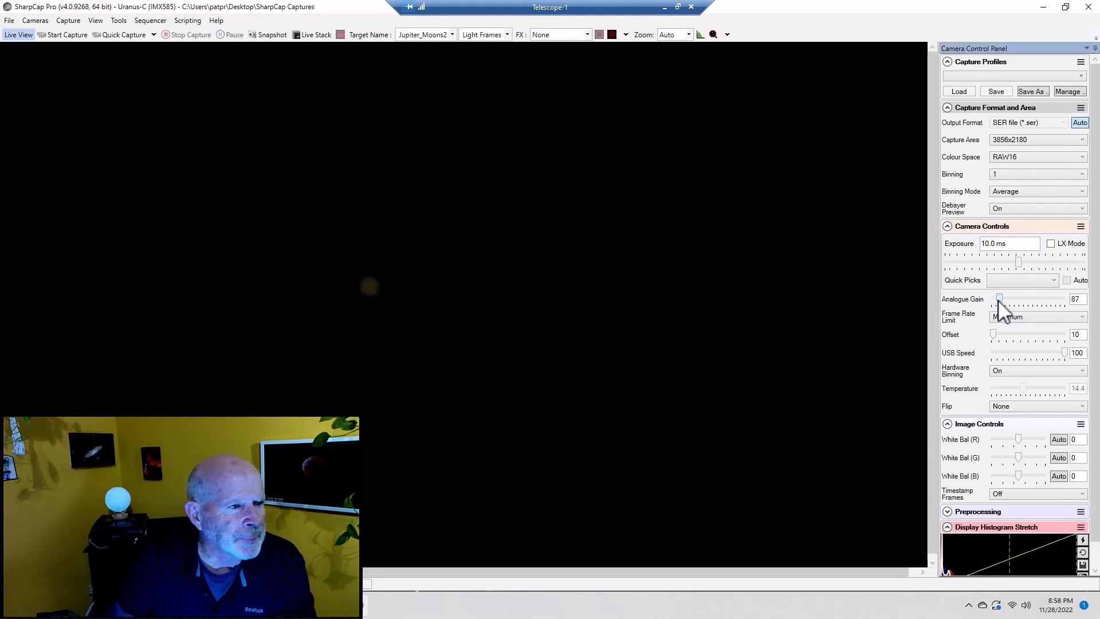
left_click_drag(1000, 298, 1005, 298)
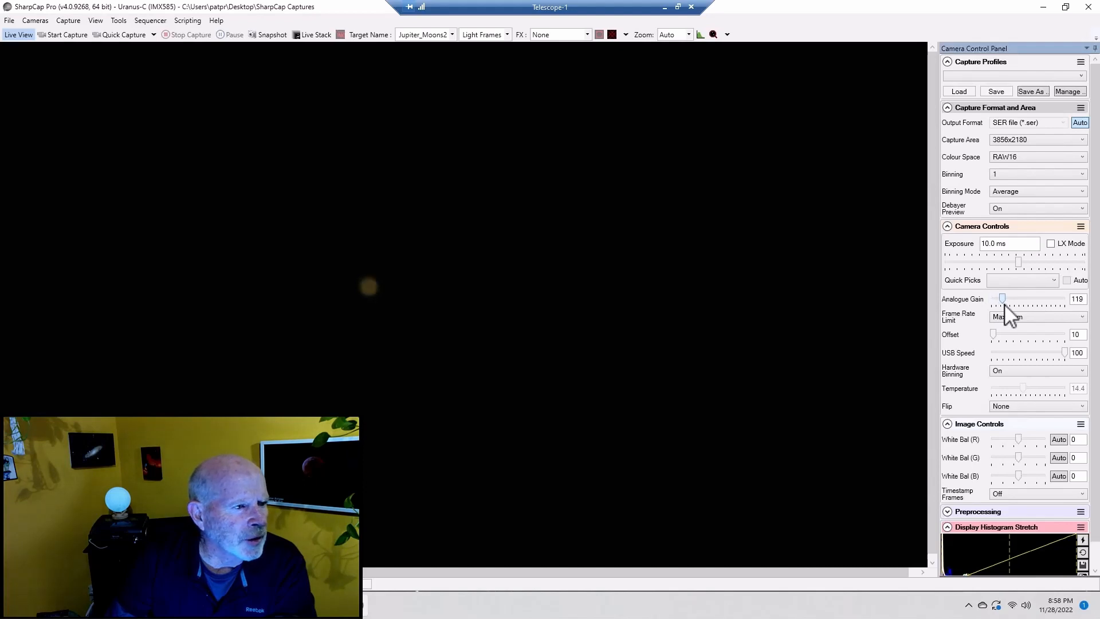
left_click_drag(1002, 298, 1008, 298)
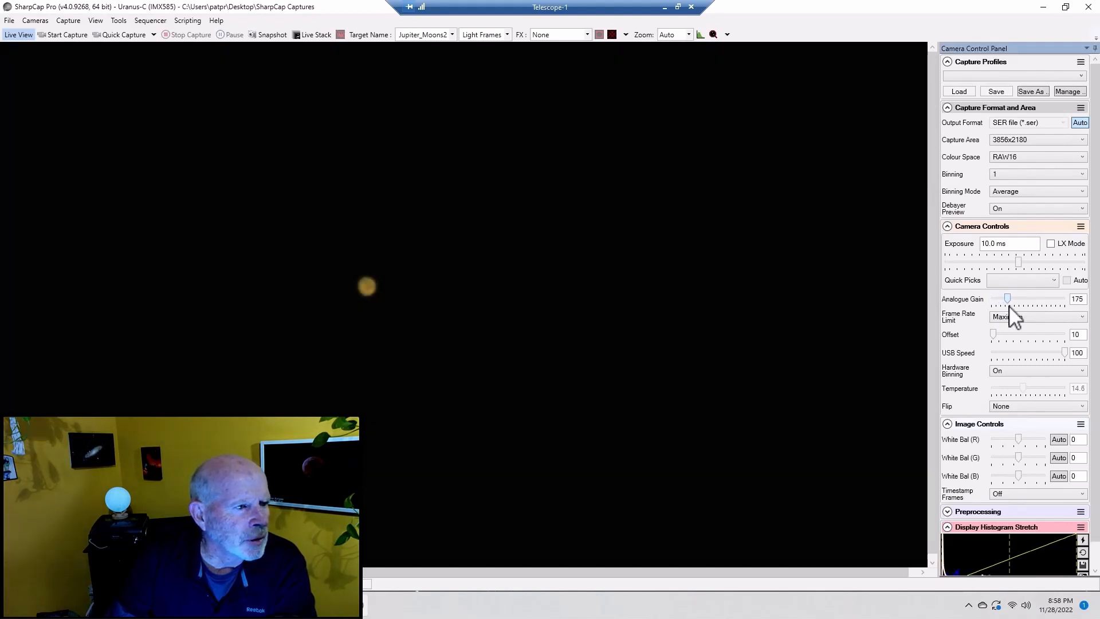
left_click_drag(1007, 298, 1011, 298)
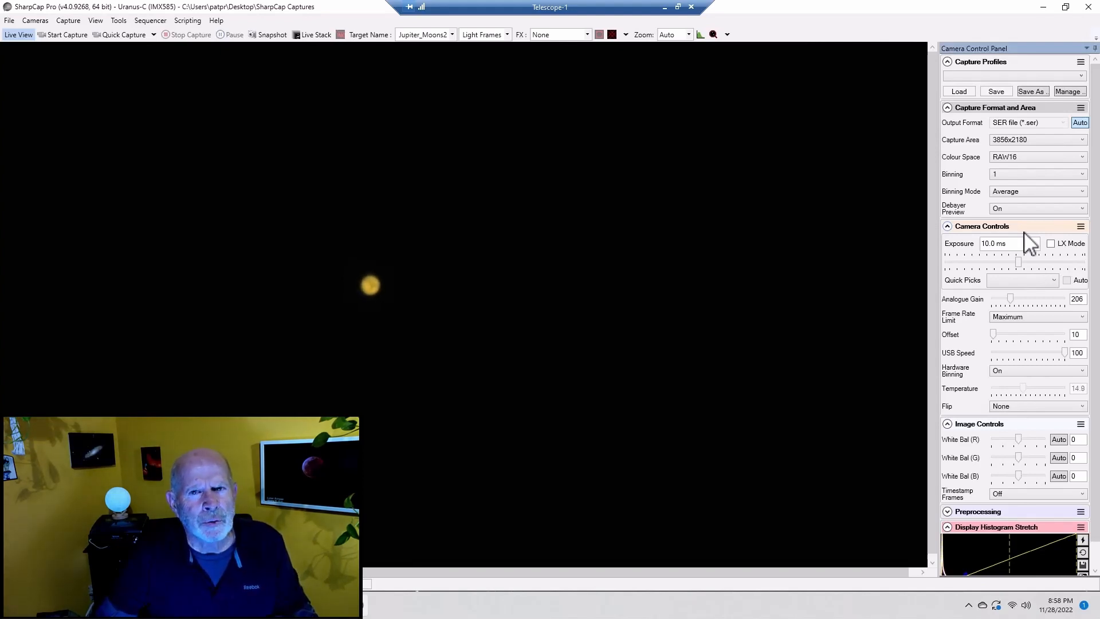
mouse_move(1028, 245)
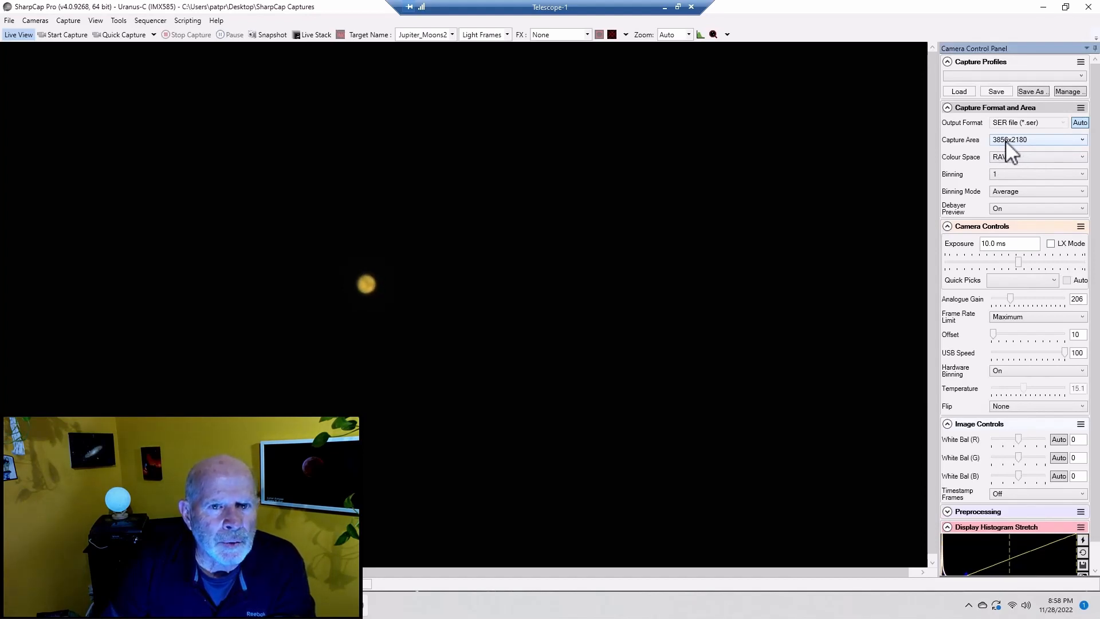
Crop the capture area to 320x240 and reposition the region of interest onto Mars with Pan/Tilt
left_click(1038, 140)
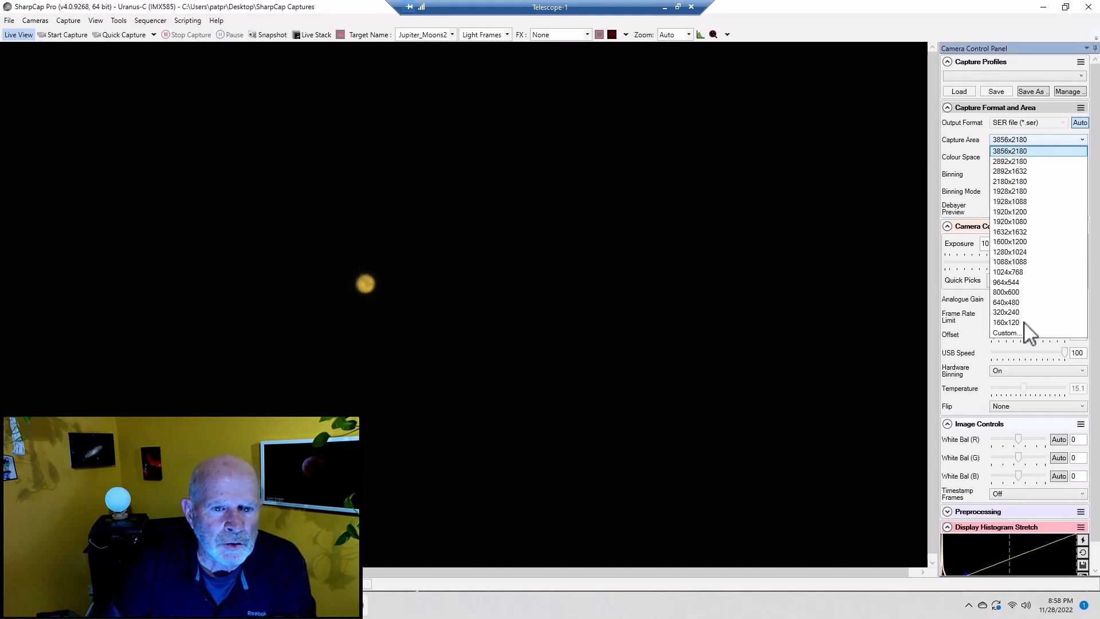
mouse_move(1009, 312)
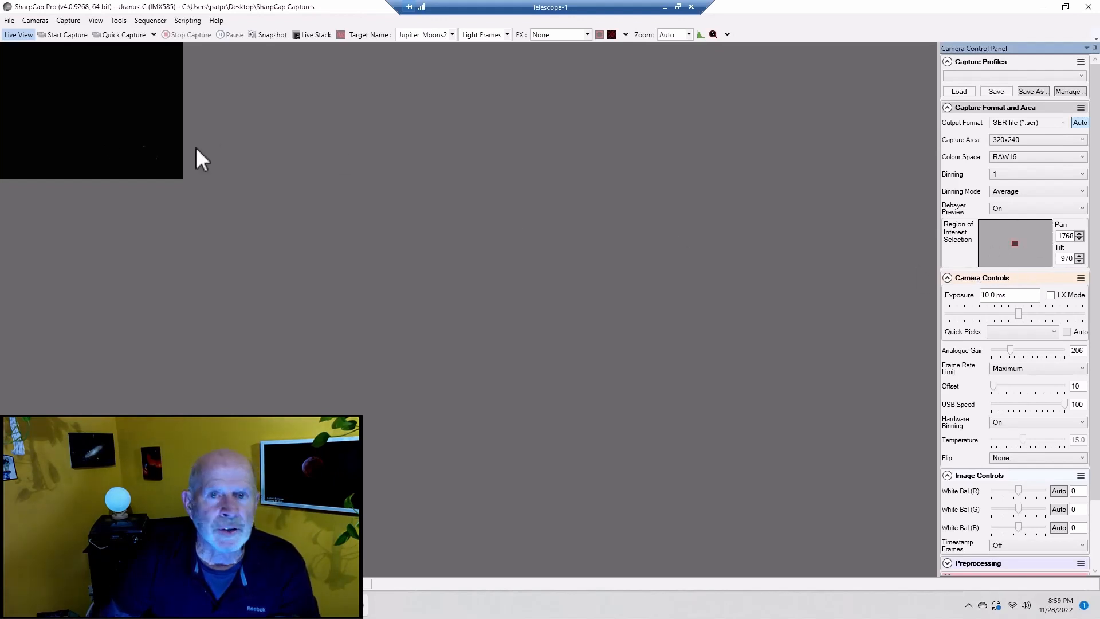
mouse_move(1014, 243)
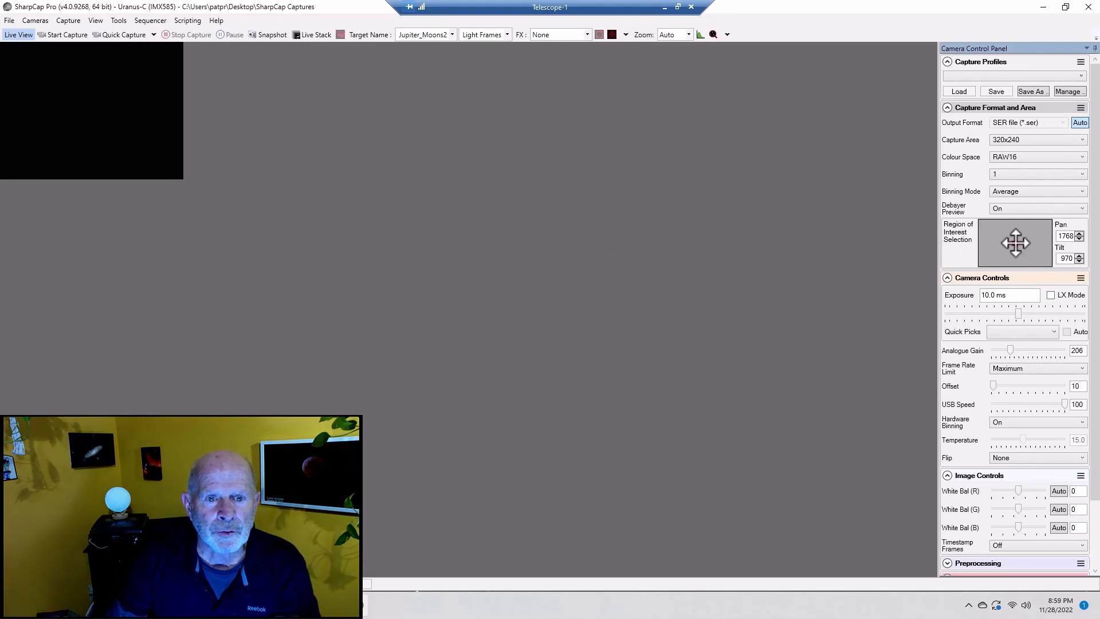
left_click_drag(1015, 243, 1009, 245)
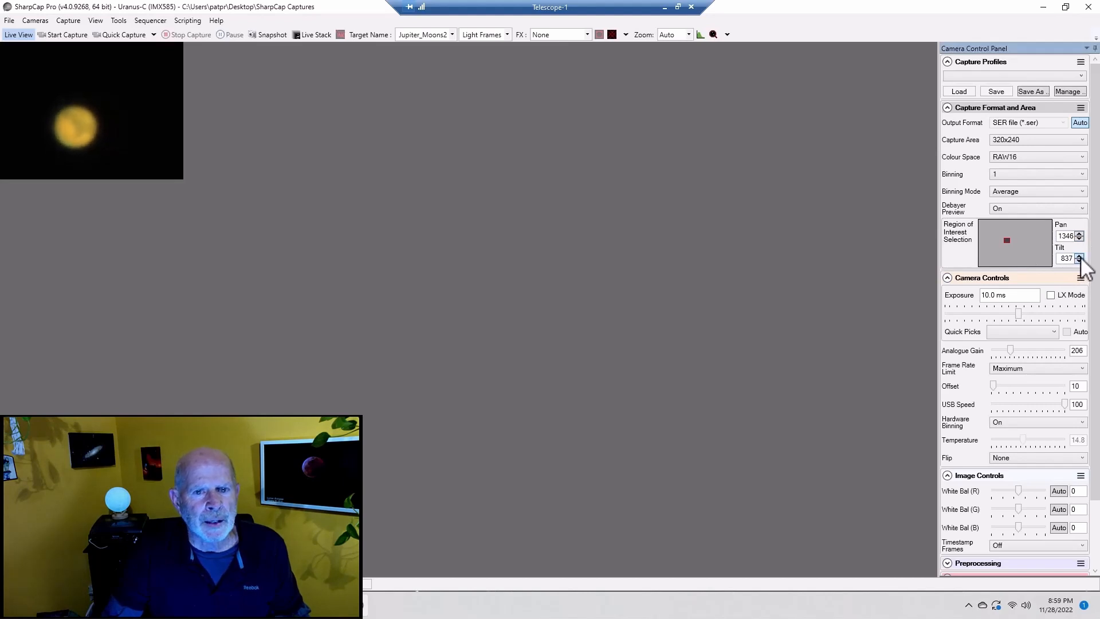
left_click(1079, 255)
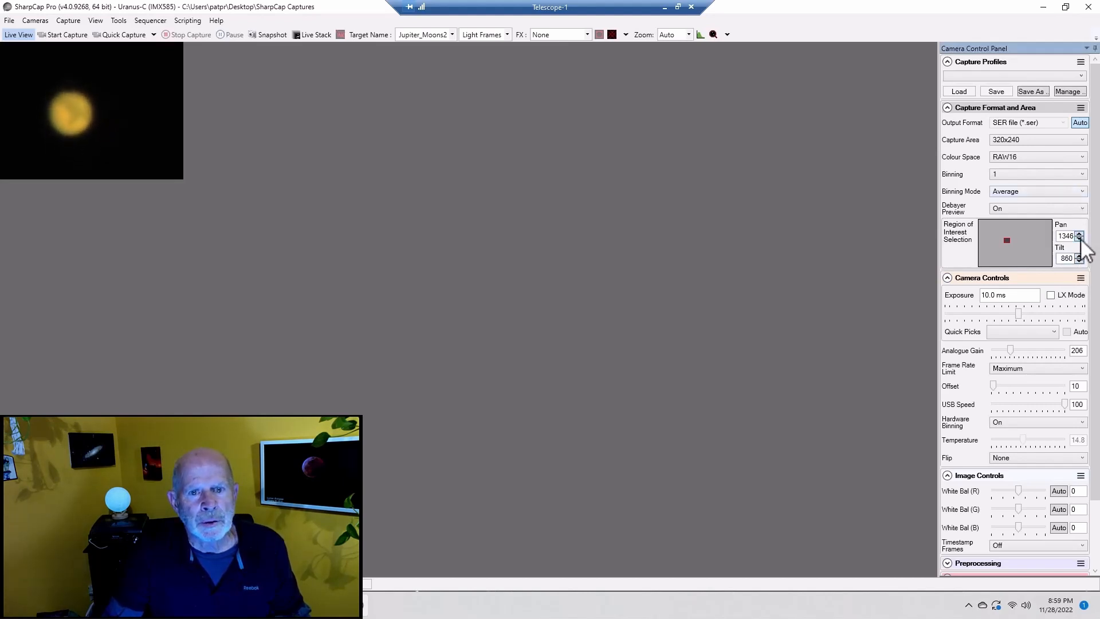
left_click(1079, 239)
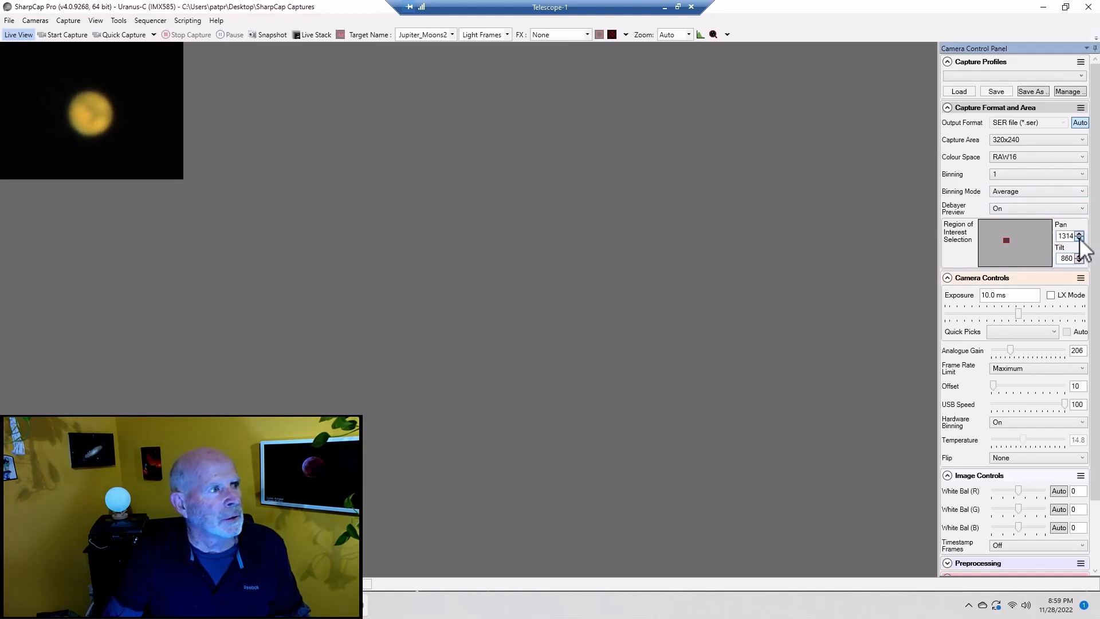
mouse_move(350, 99)
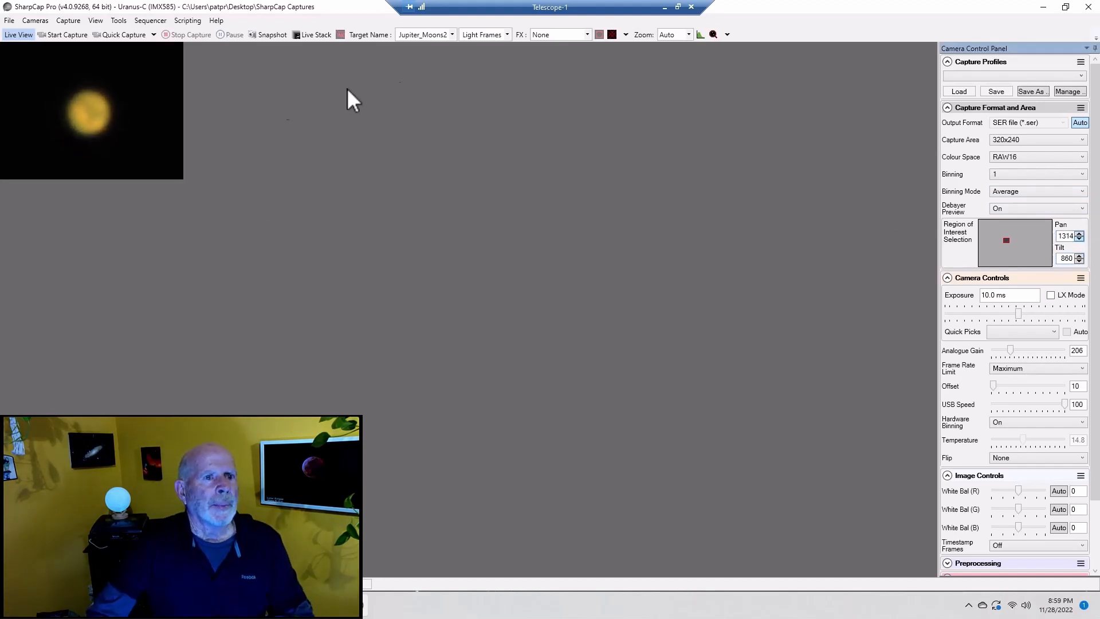
mouse_move(873, 39)
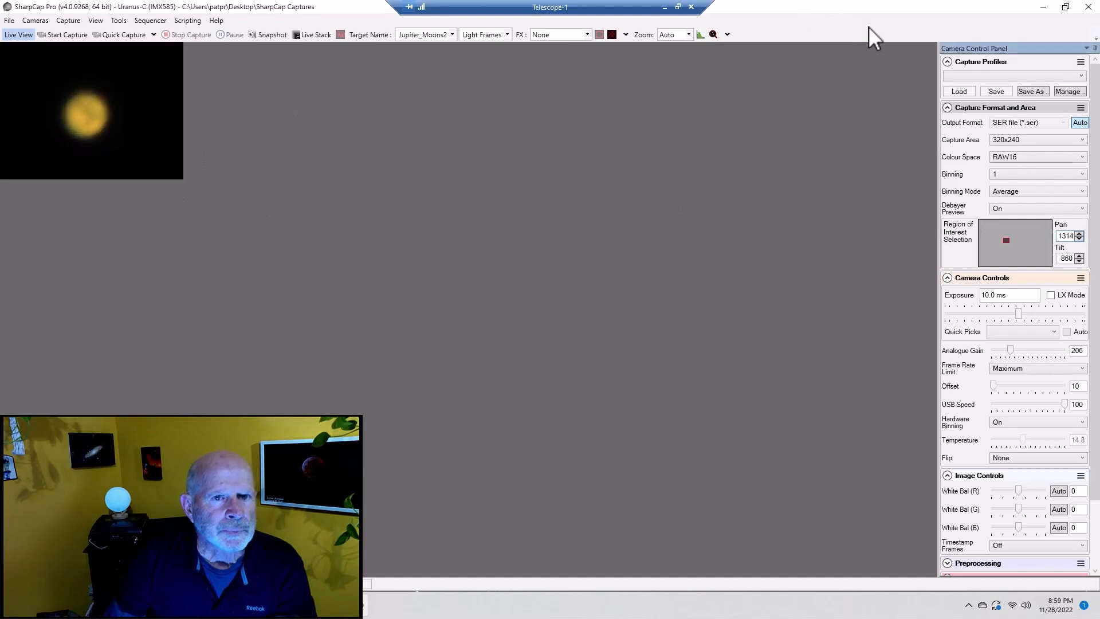
mouse_move(784, 117)
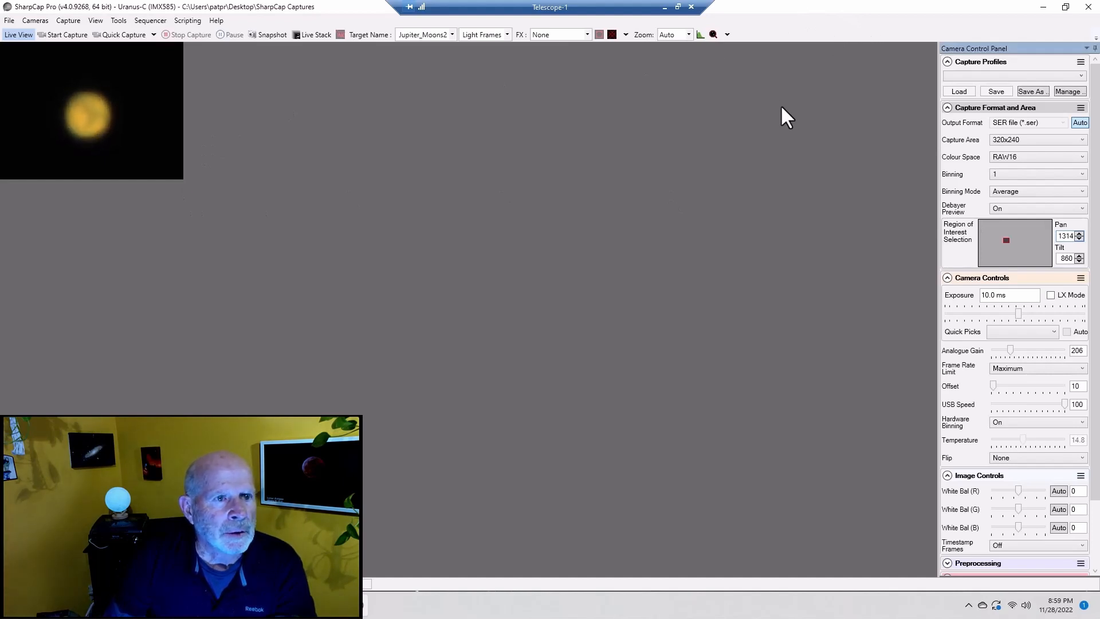
Magnify the live preview of Mars to 200%
left_click(686, 34)
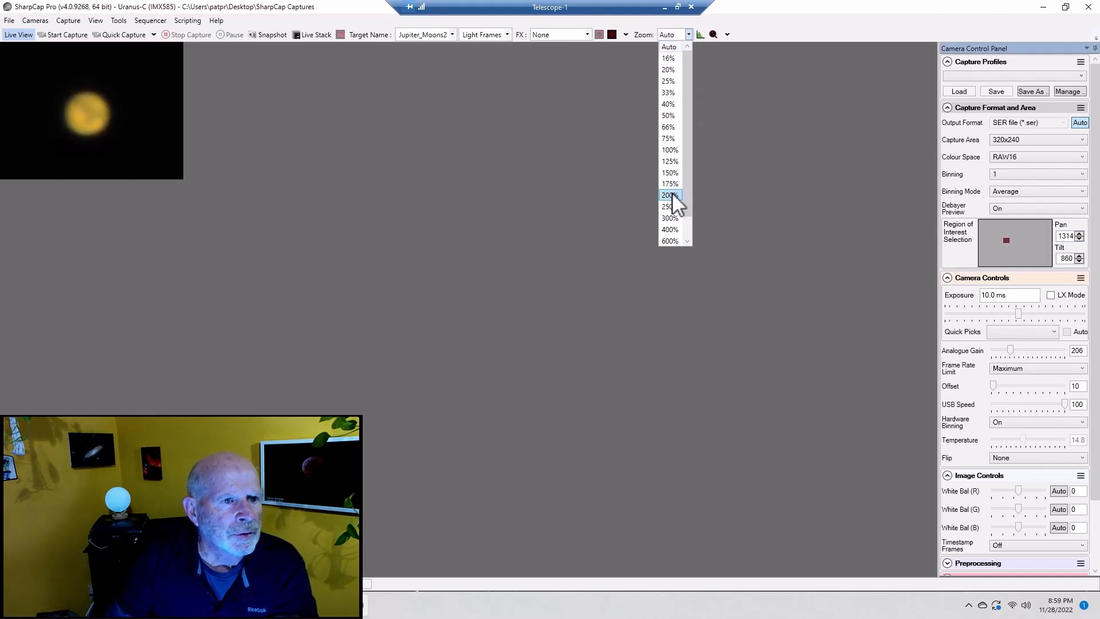
left_click(668, 195)
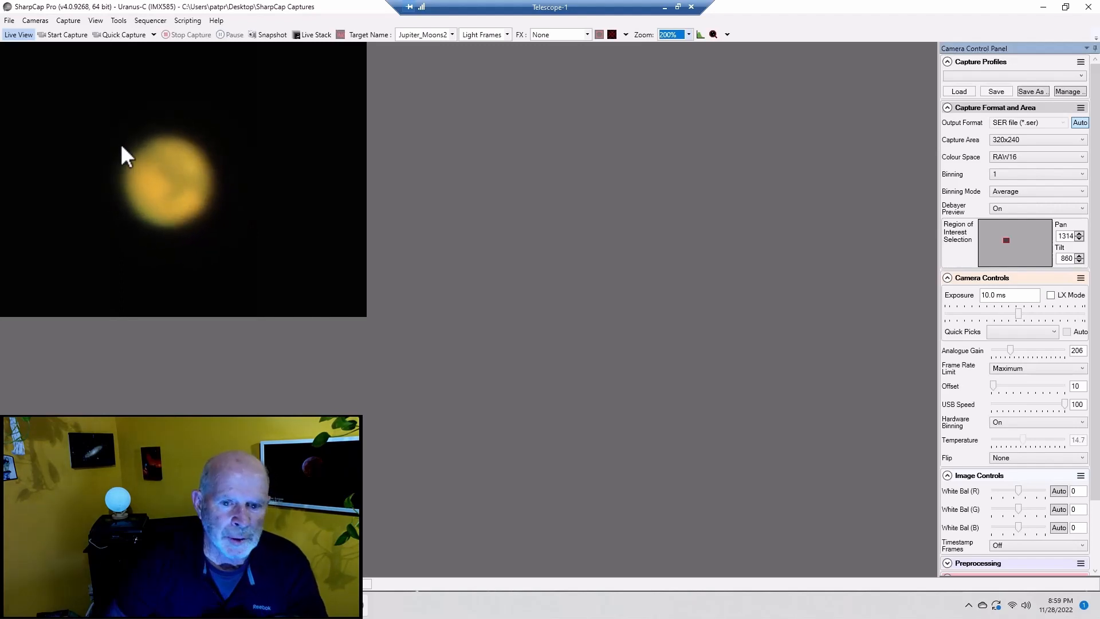
mouse_move(106, 169)
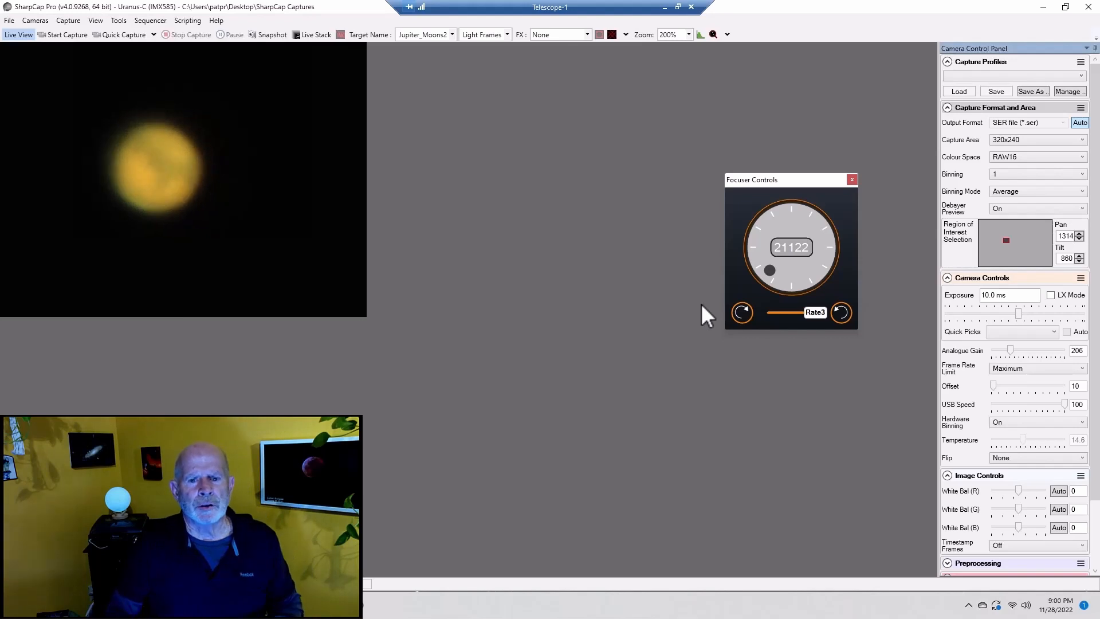
mouse_move(694, 306)
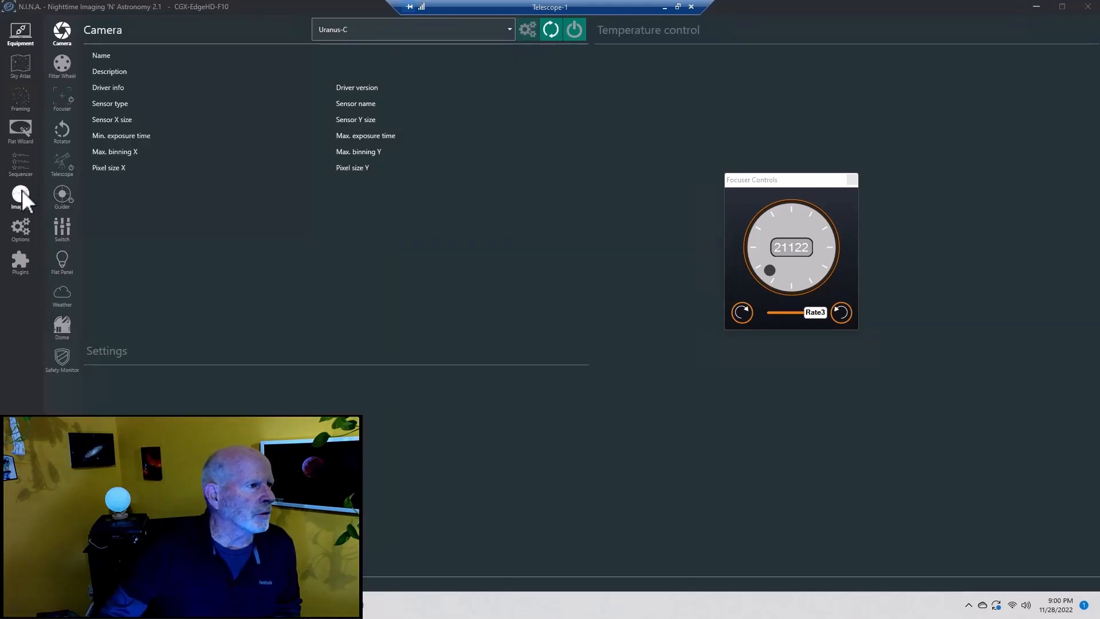
Switch N.I.N.A. to the imaging view showing Mars's altitude chart
left_click(20, 196)
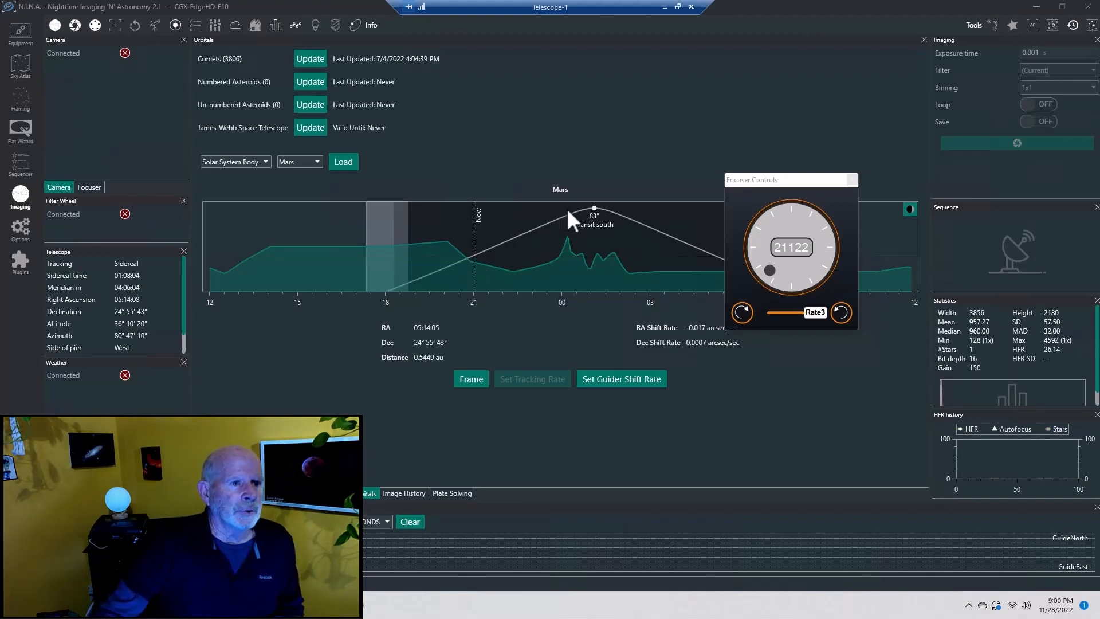
mouse_move(596, 222)
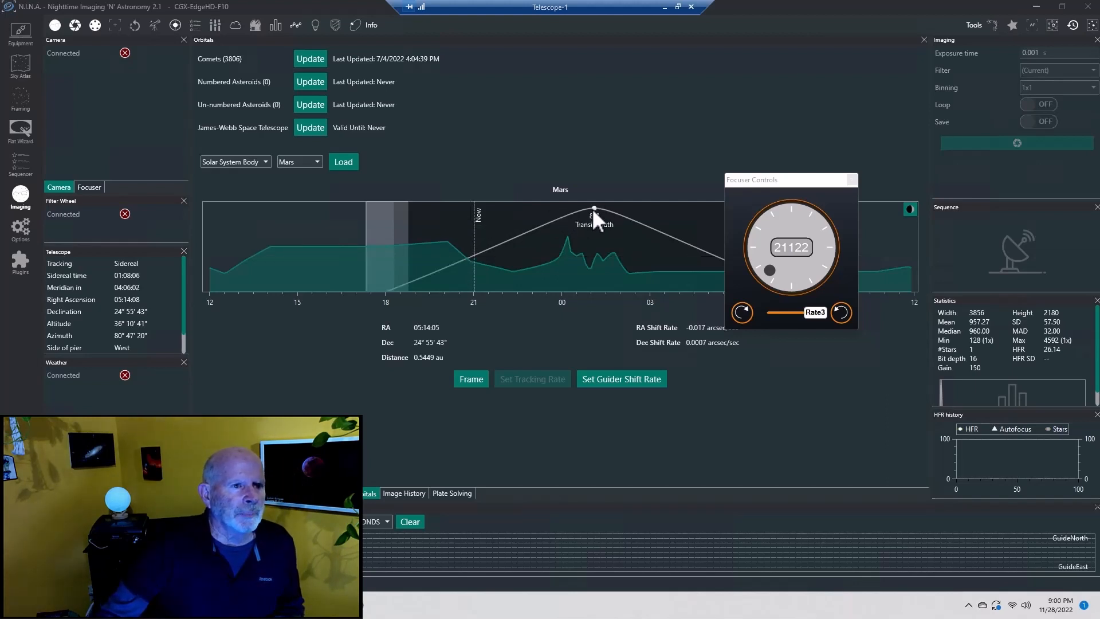
mouse_move(594, 221)
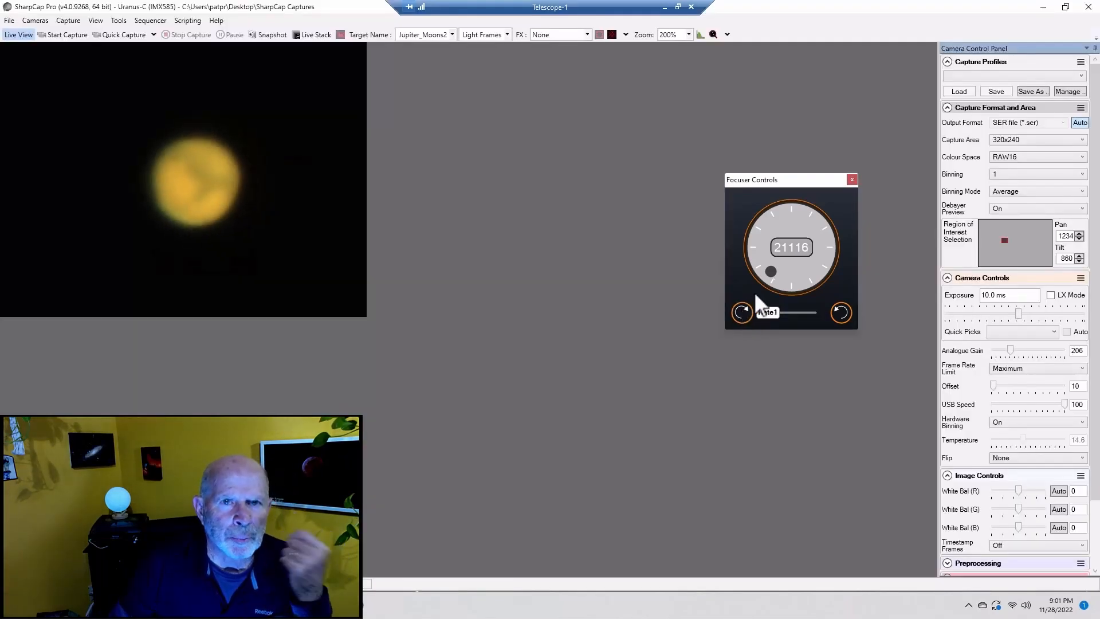
mouse_move(155, 183)
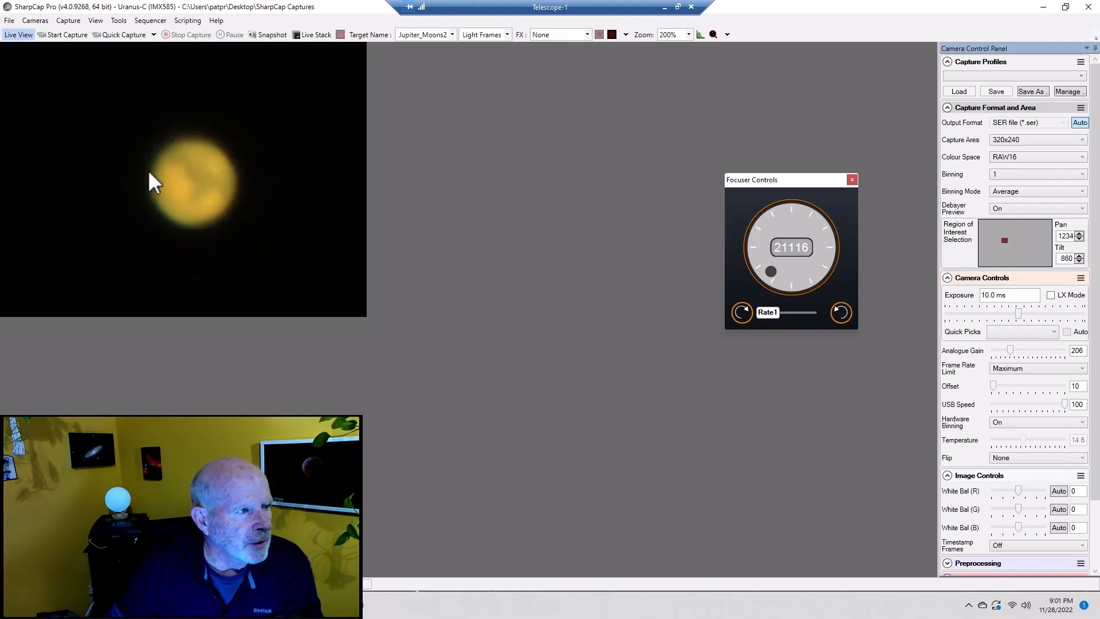
mouse_move(228, 167)
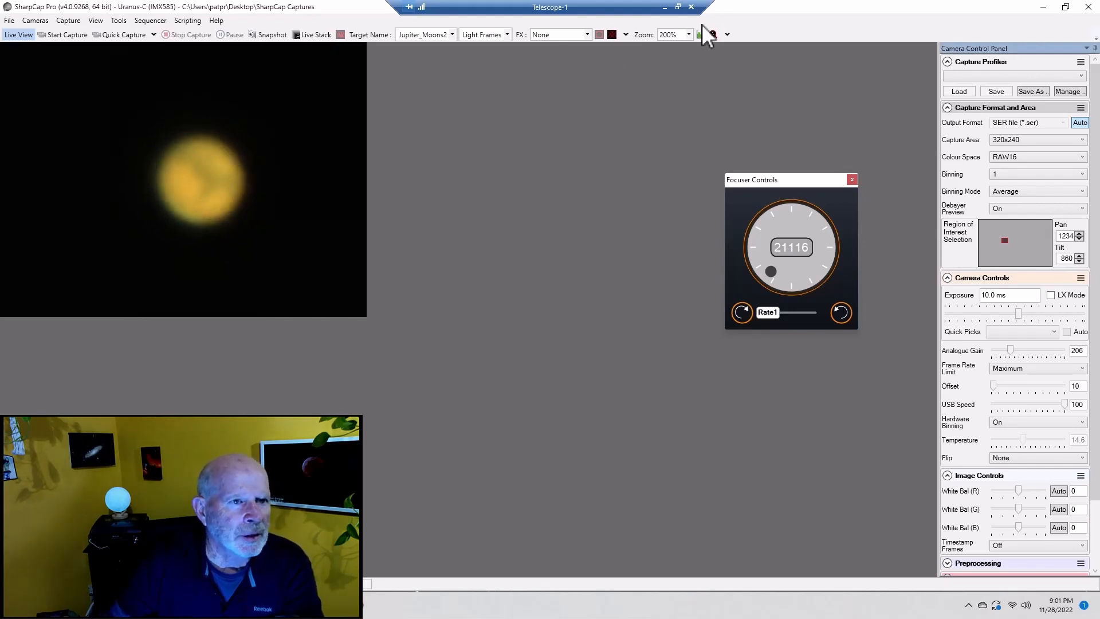
Choose a preview magnification from the Zoom dropdown to re-check Mars
left_click(686, 35)
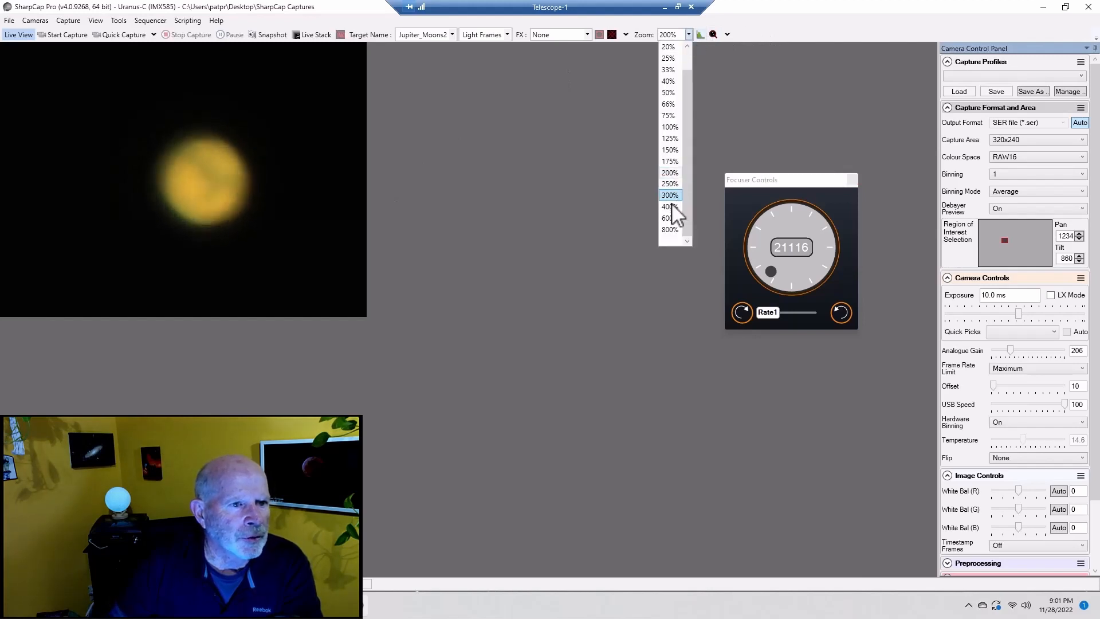
left_click(665, 207)
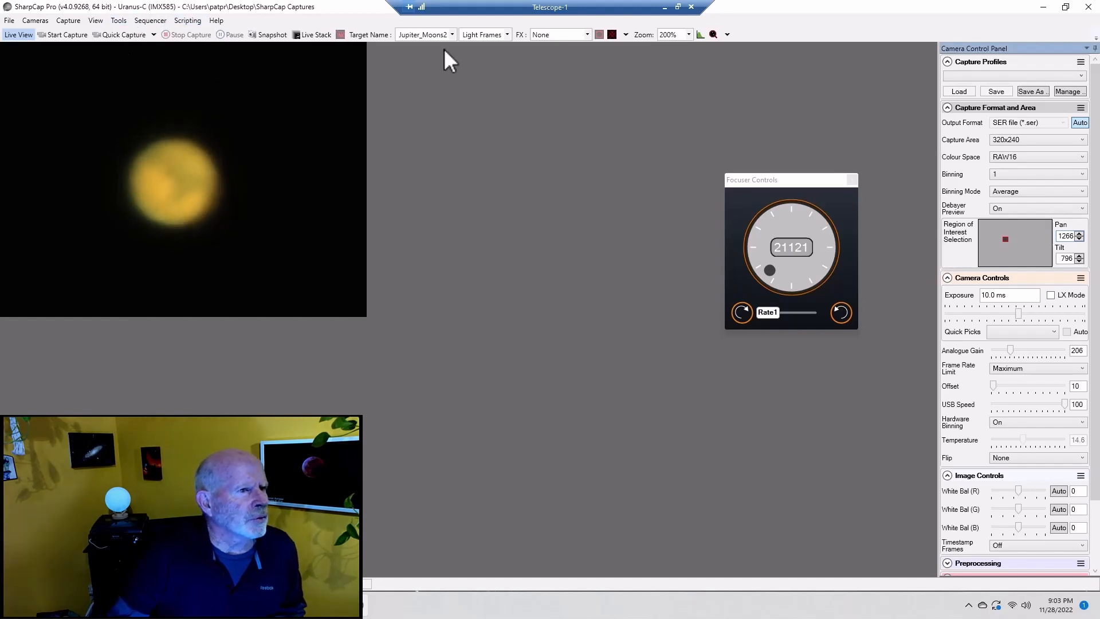
Set the target name to Mars and bring up the capture configuration dialog
left_click(452, 35)
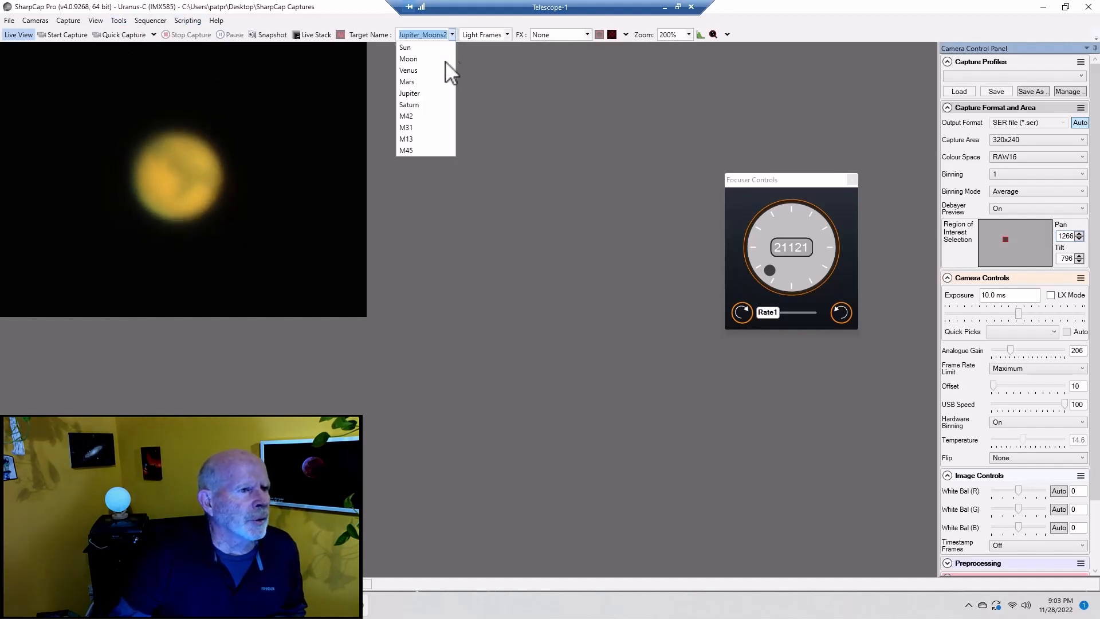
mouse_move(413, 82)
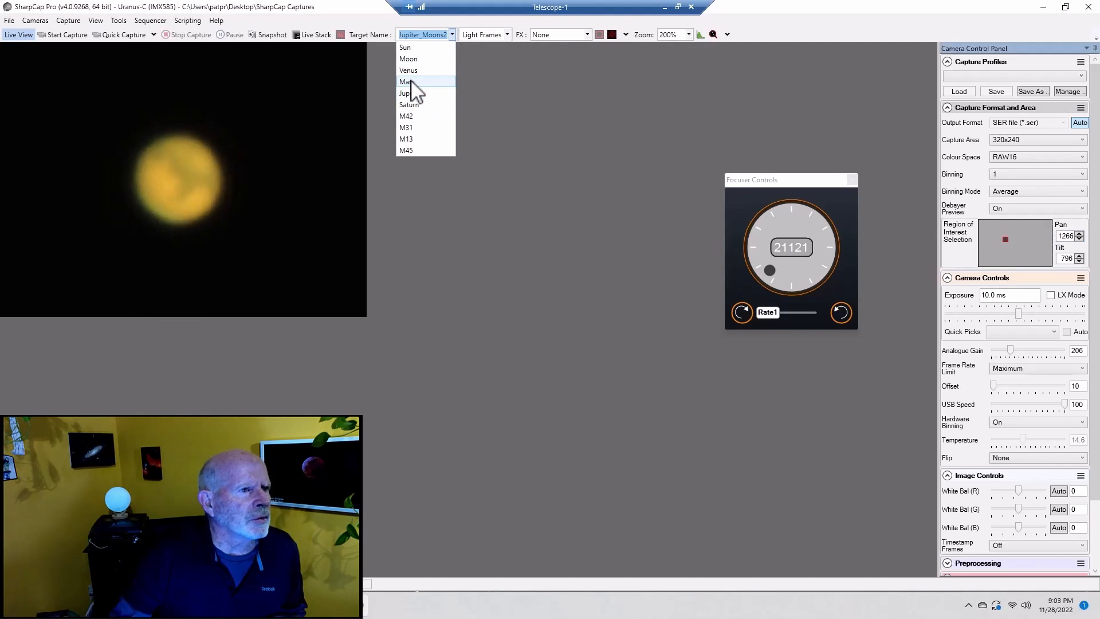
left_click(406, 82)
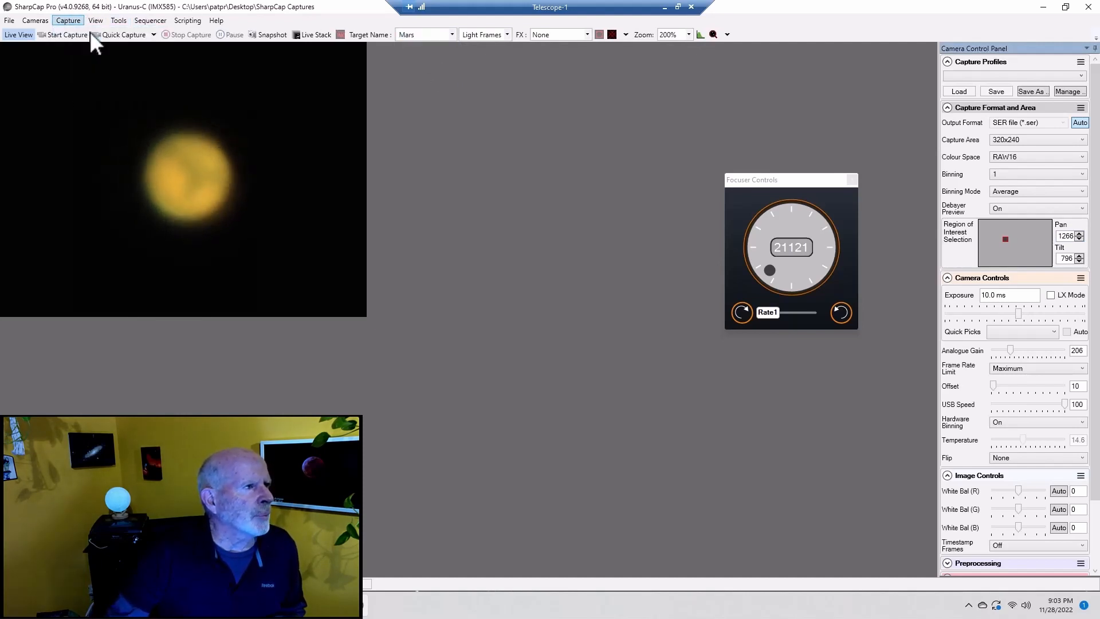
left_click(64, 35)
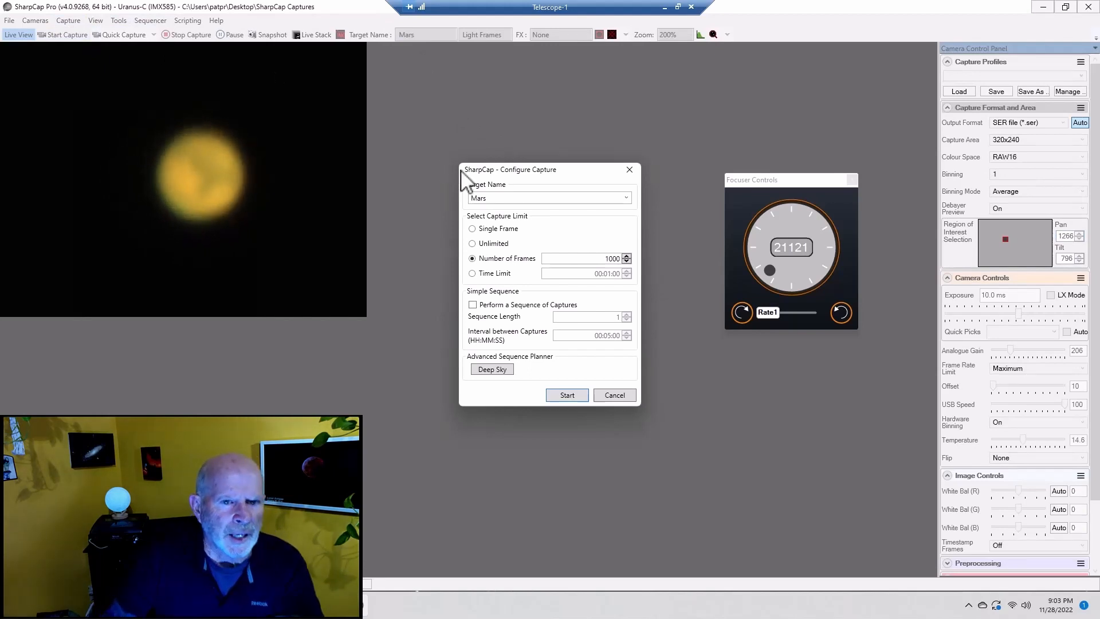
mouse_move(1004, 302)
type("_10ms_5000frm")
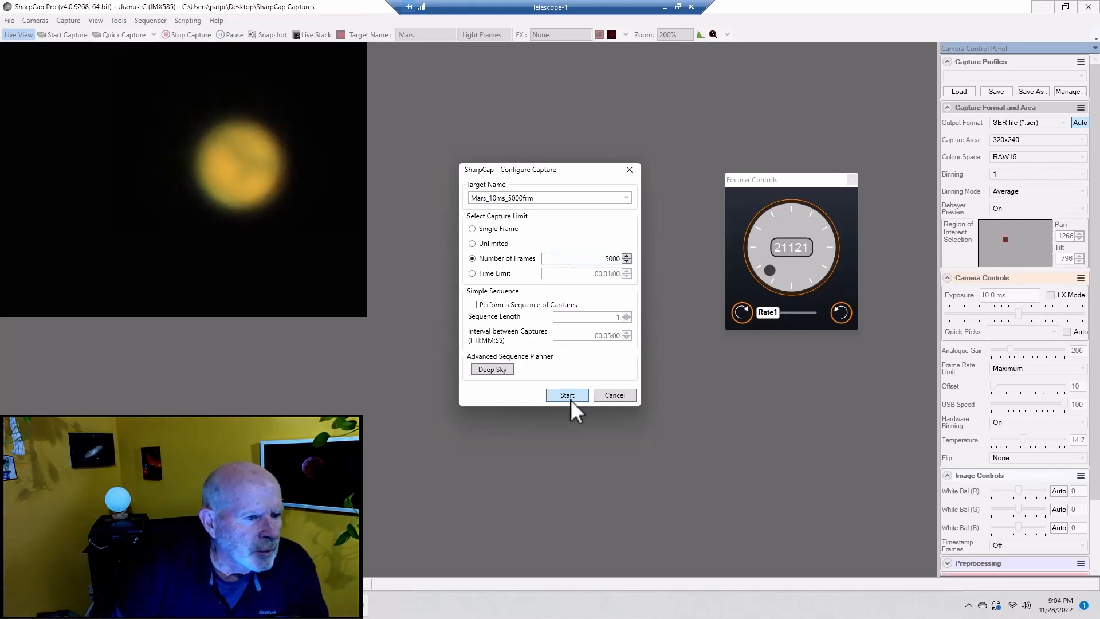
Start the 5000-frame Mars_10ms capture in SharpCap Pro and let it run
left_click(566, 394)
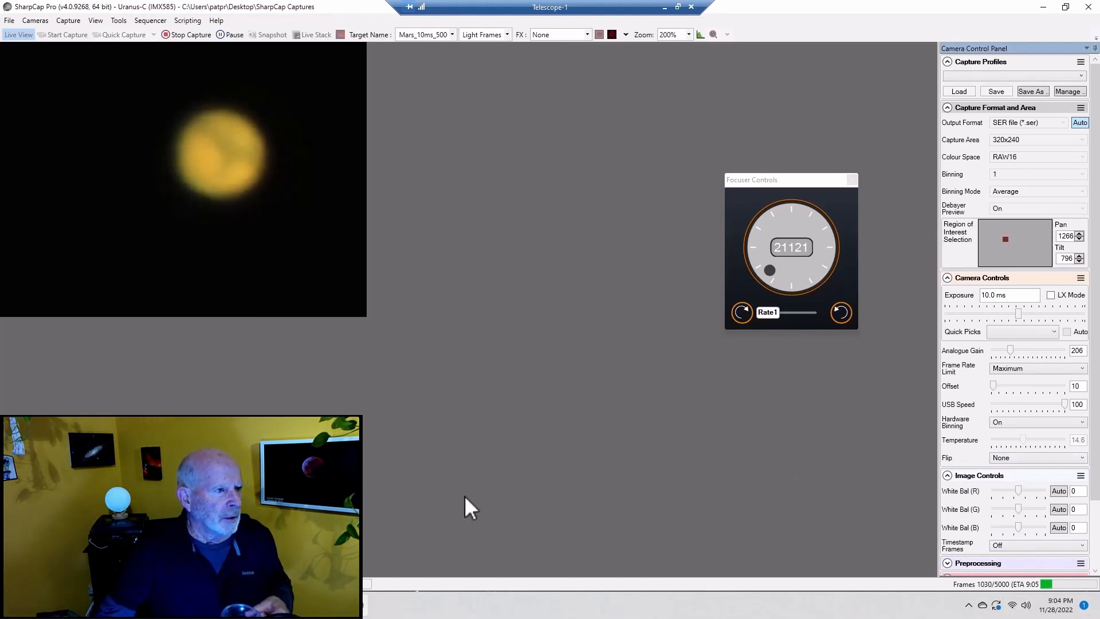
mouse_move(333, 151)
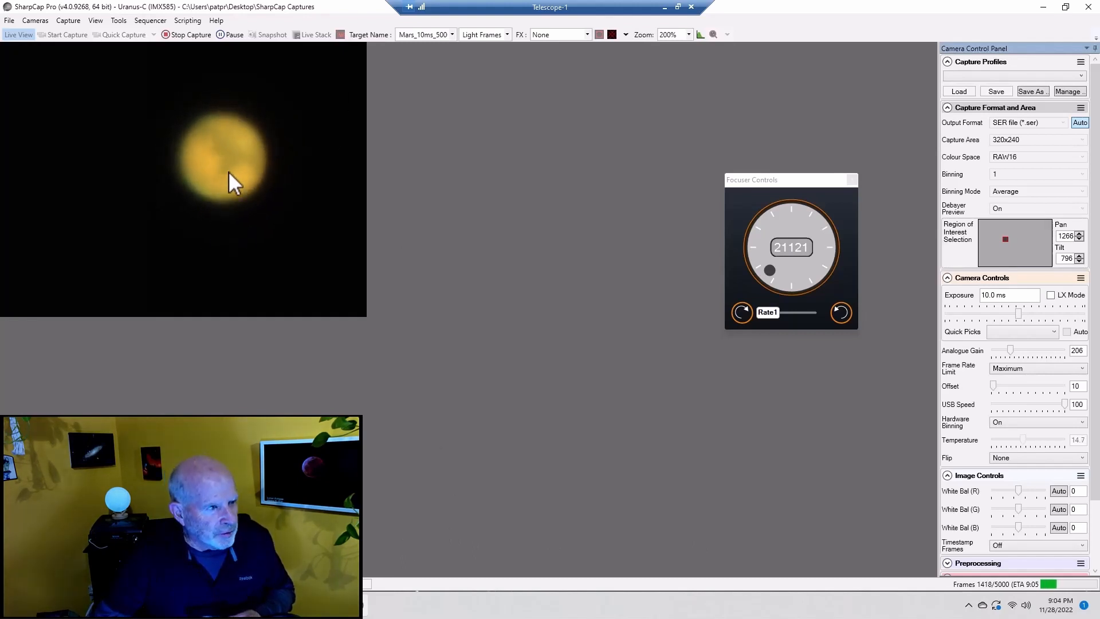
mouse_move(429, 264)
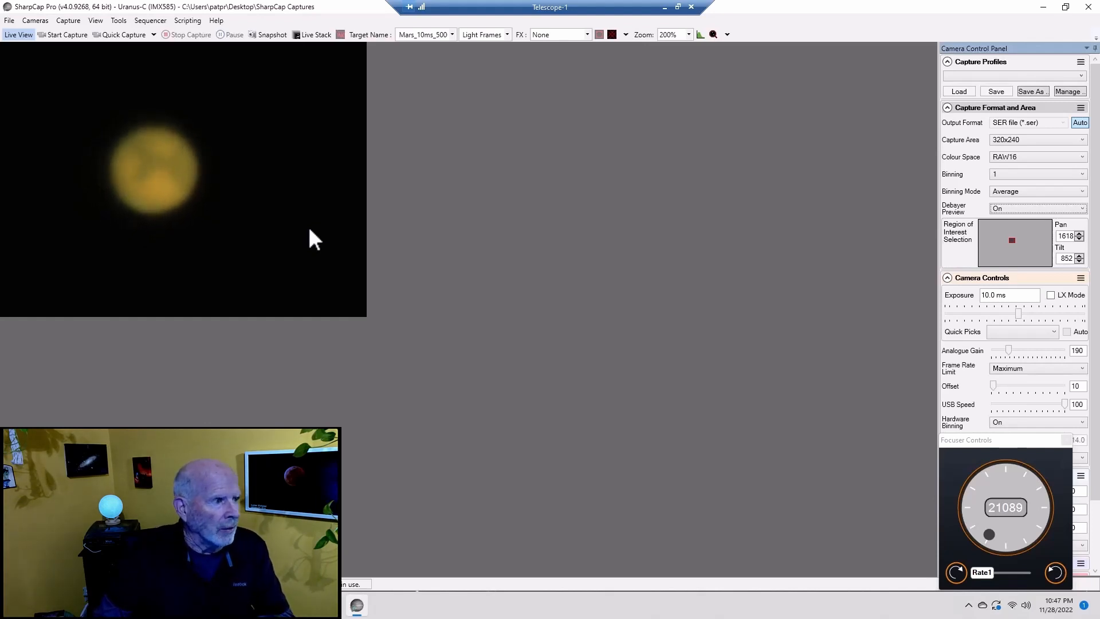
mouse_move(195, 195)
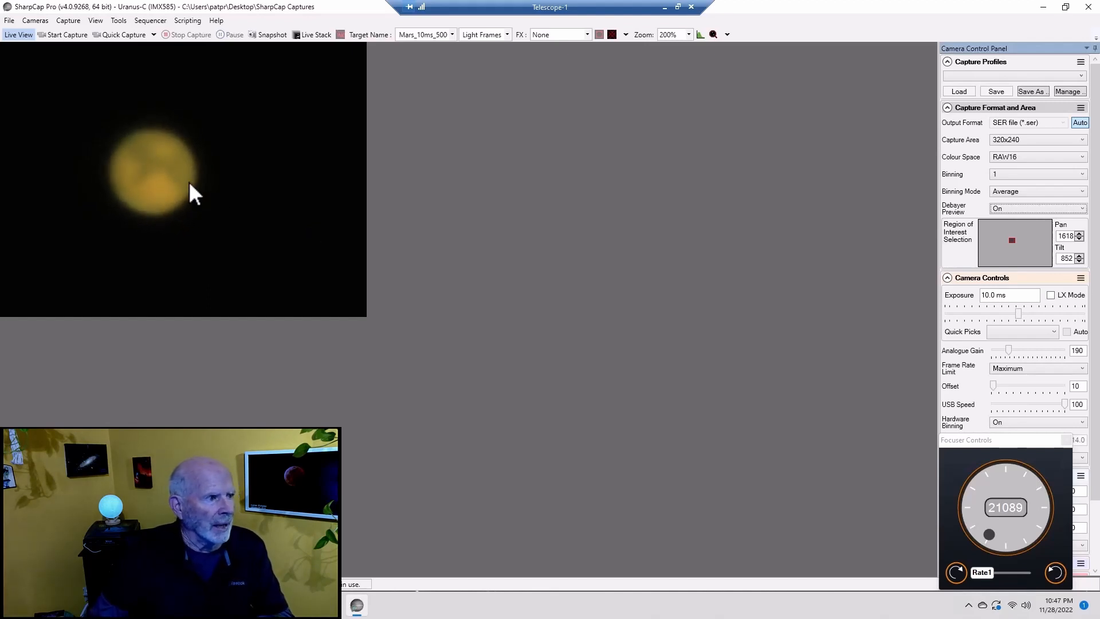
mouse_move(168, 137)
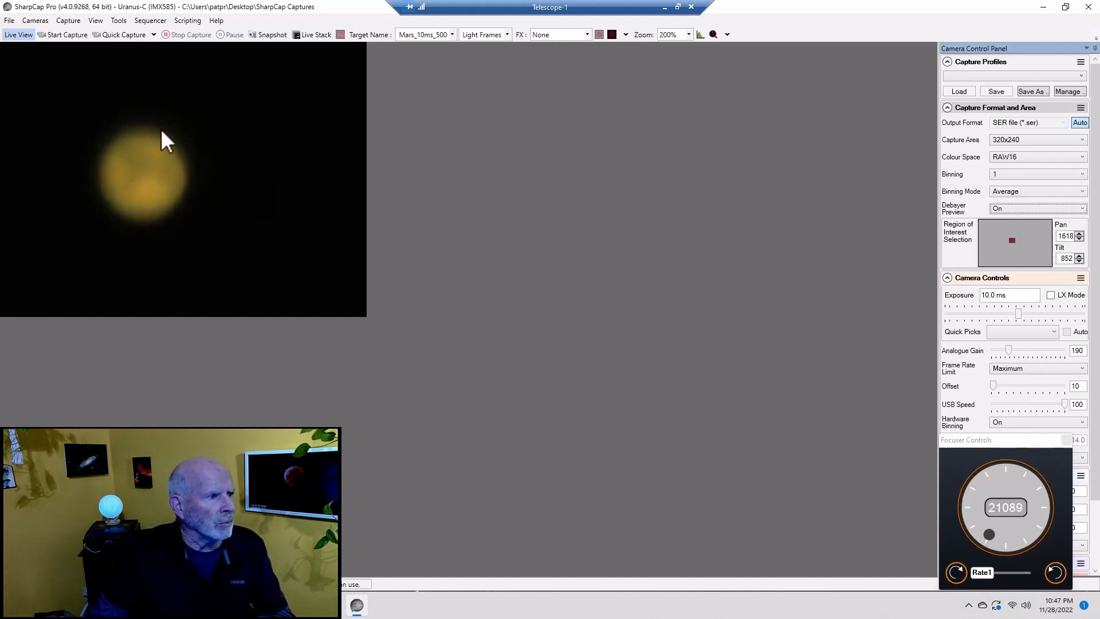
mouse_move(424, 235)
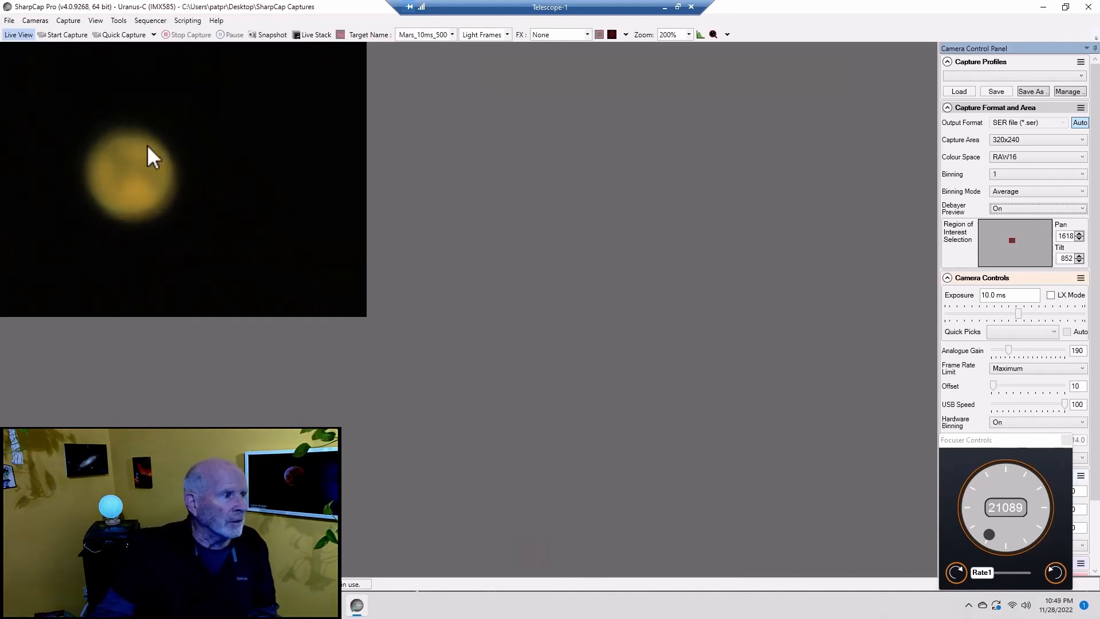
mouse_move(212, 216)
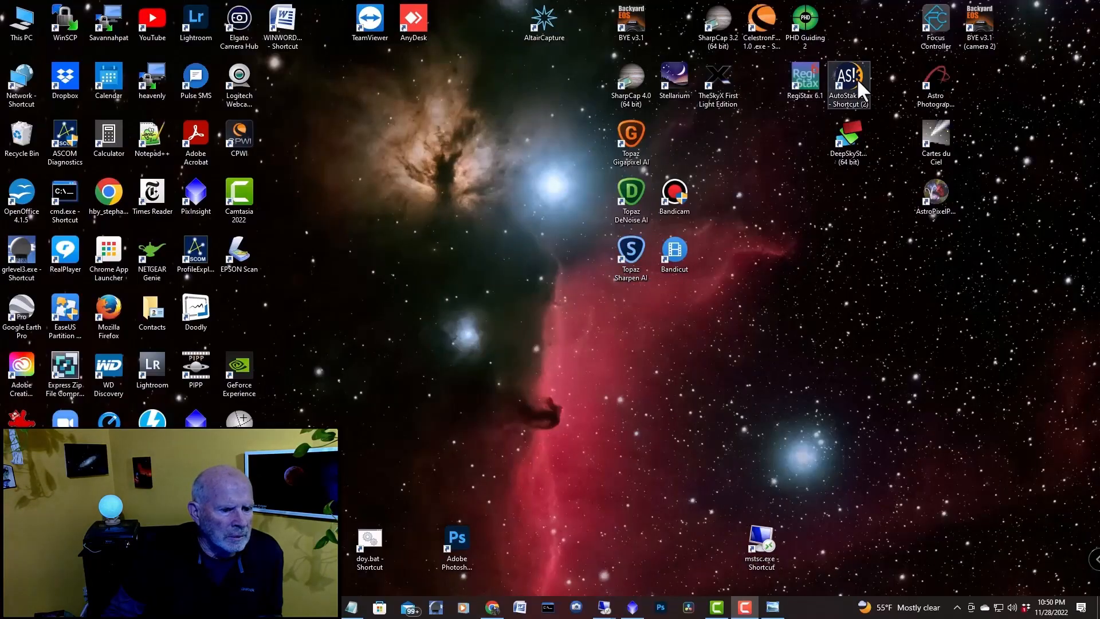
Launch AutoStakkert! from its desktop shortcut
left_click(849, 81)
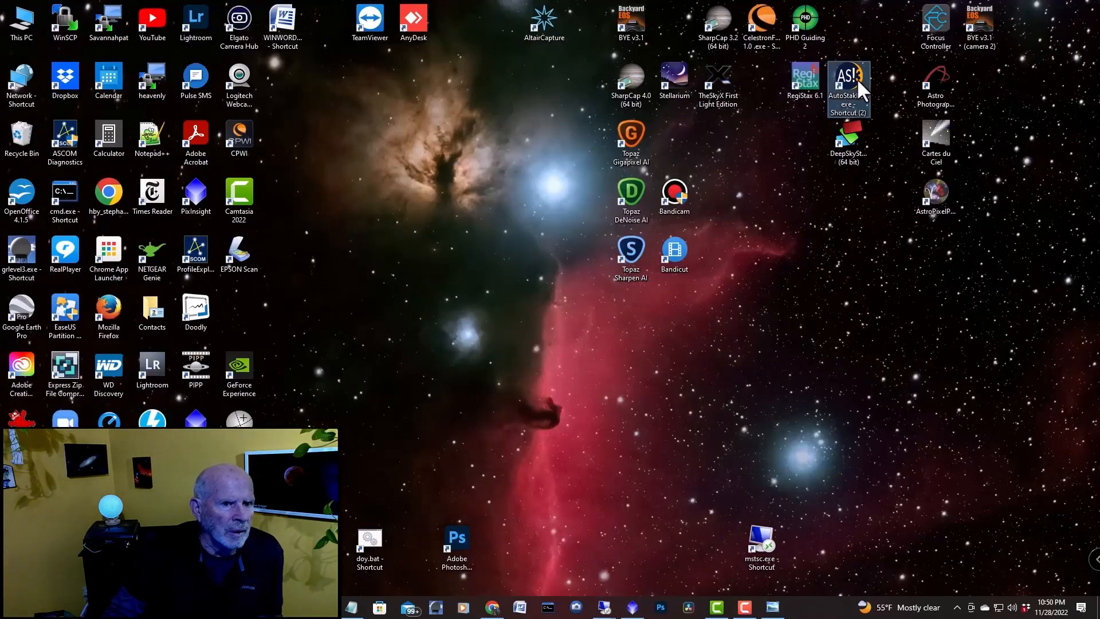
double_click(848, 87)
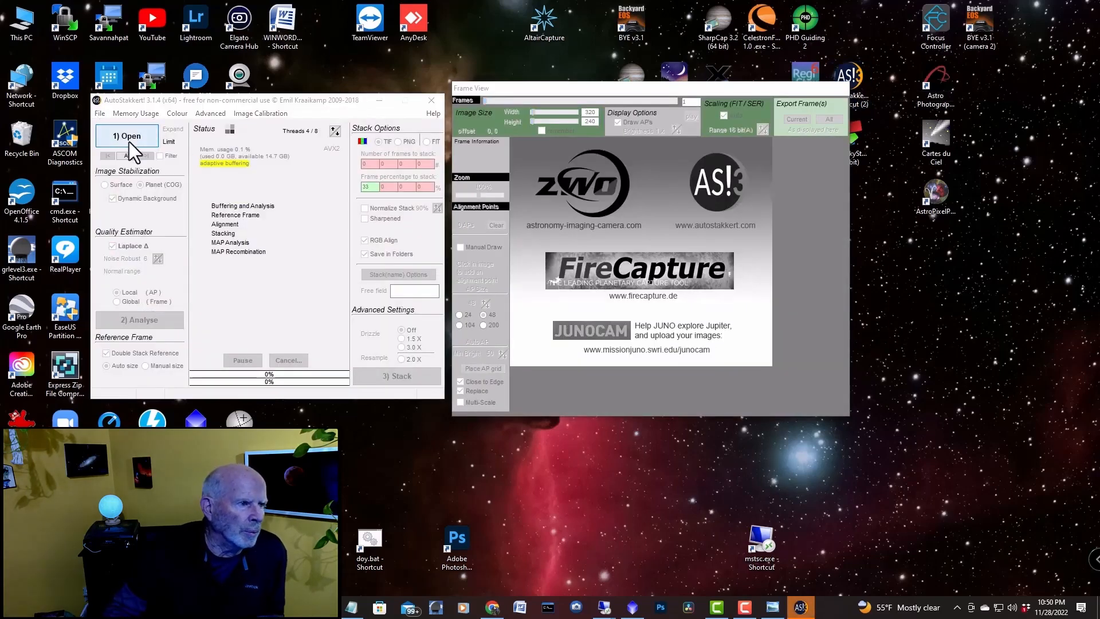
Load the 22_50_16.ser Mars recording and analyse its frame quality
left_click(126, 136)
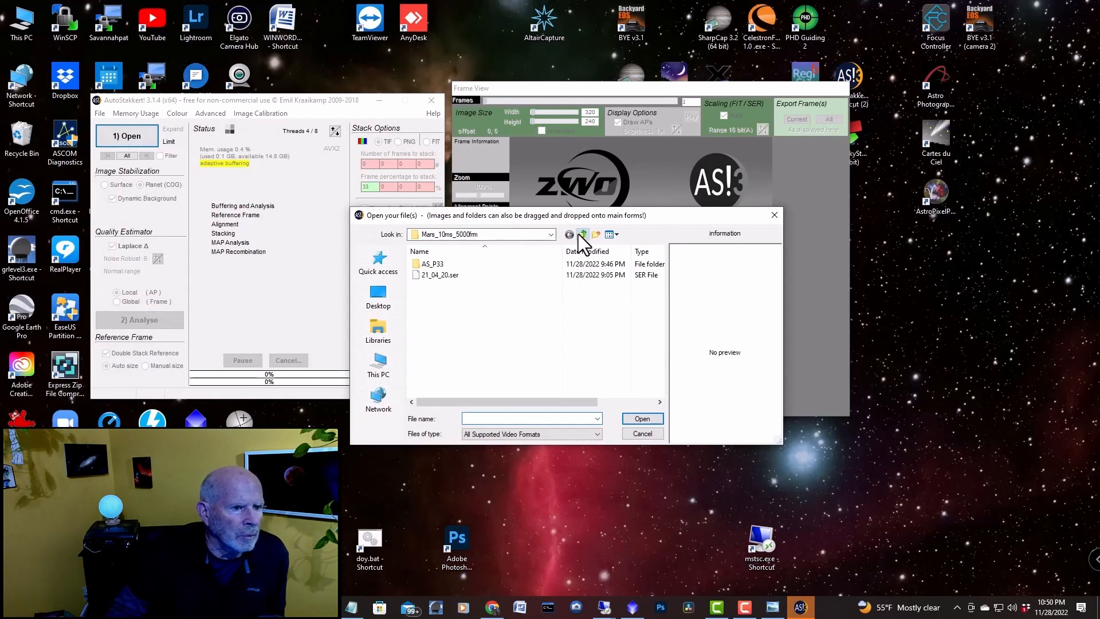
left_click(582, 234)
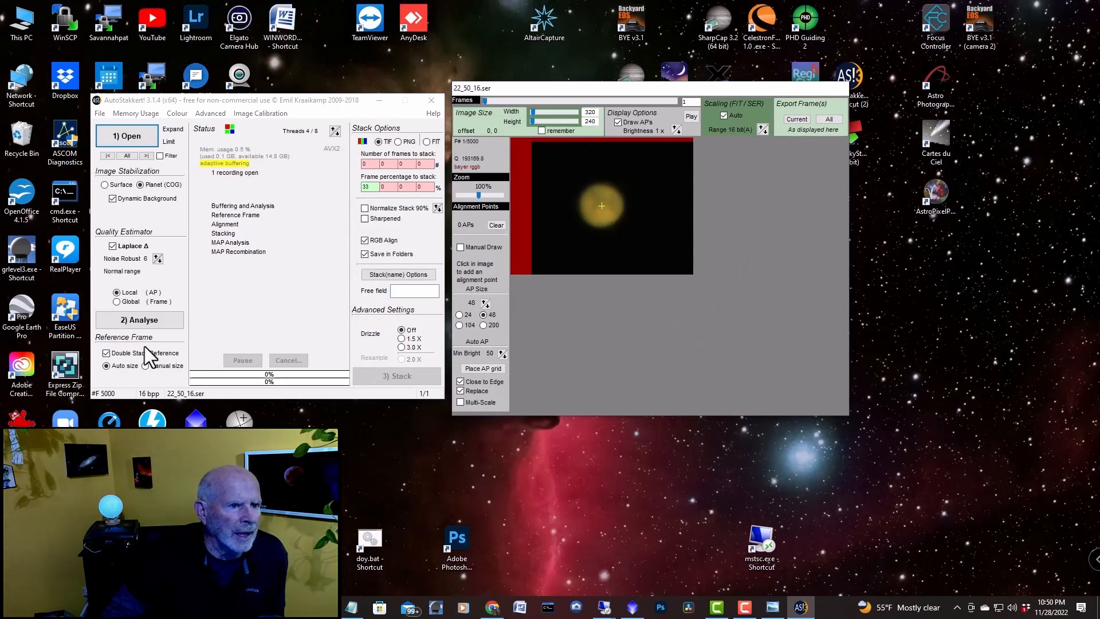
left_click(139, 320)
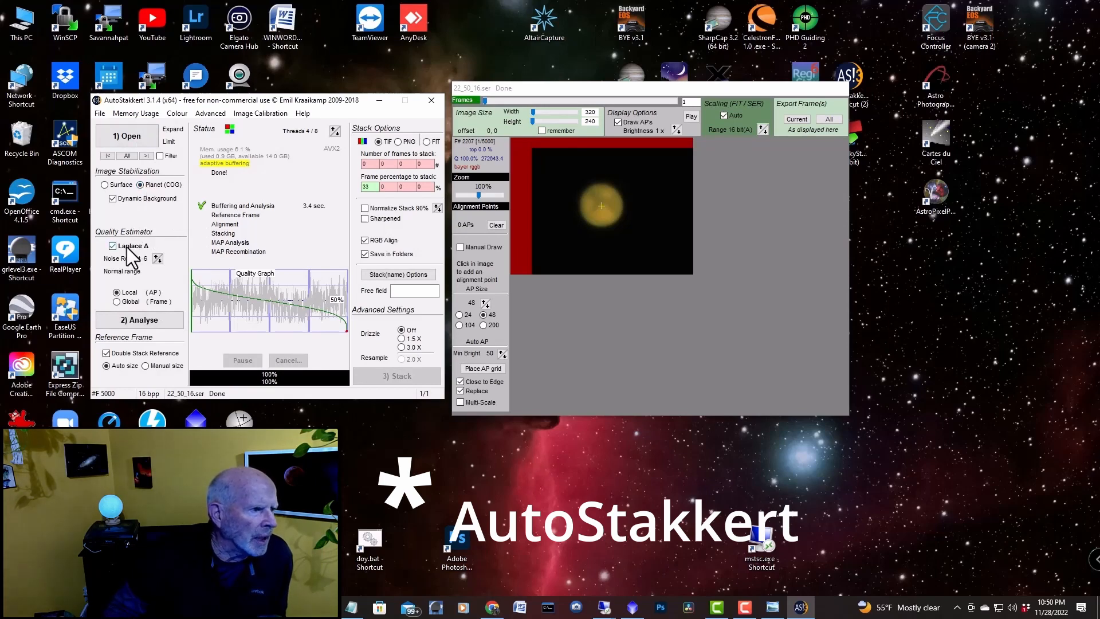
mouse_move(140, 252)
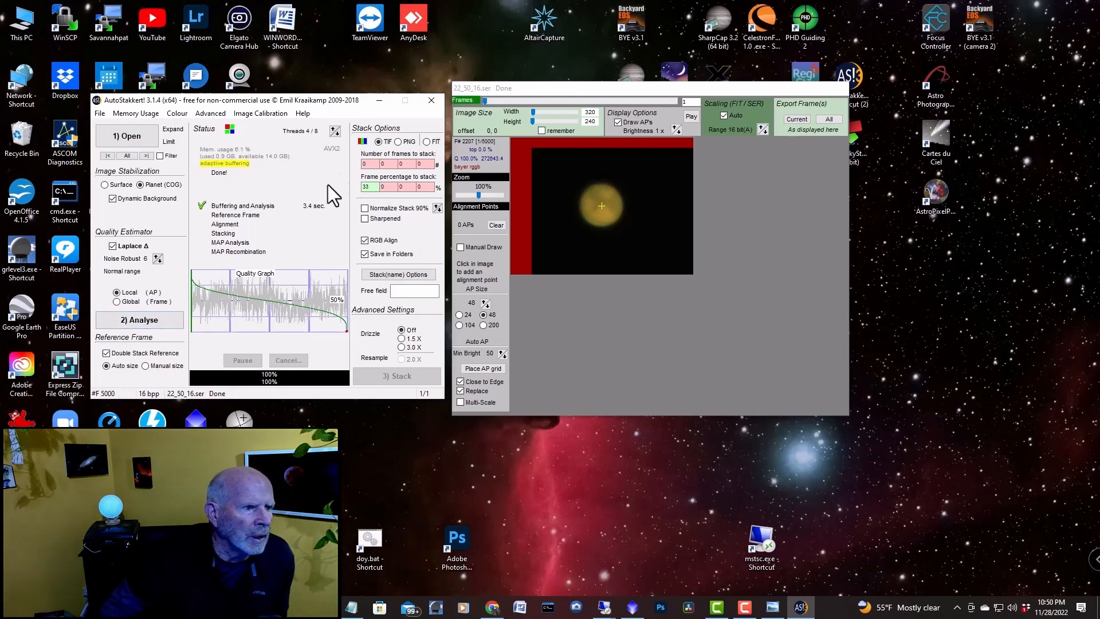
mouse_move(368, 191)
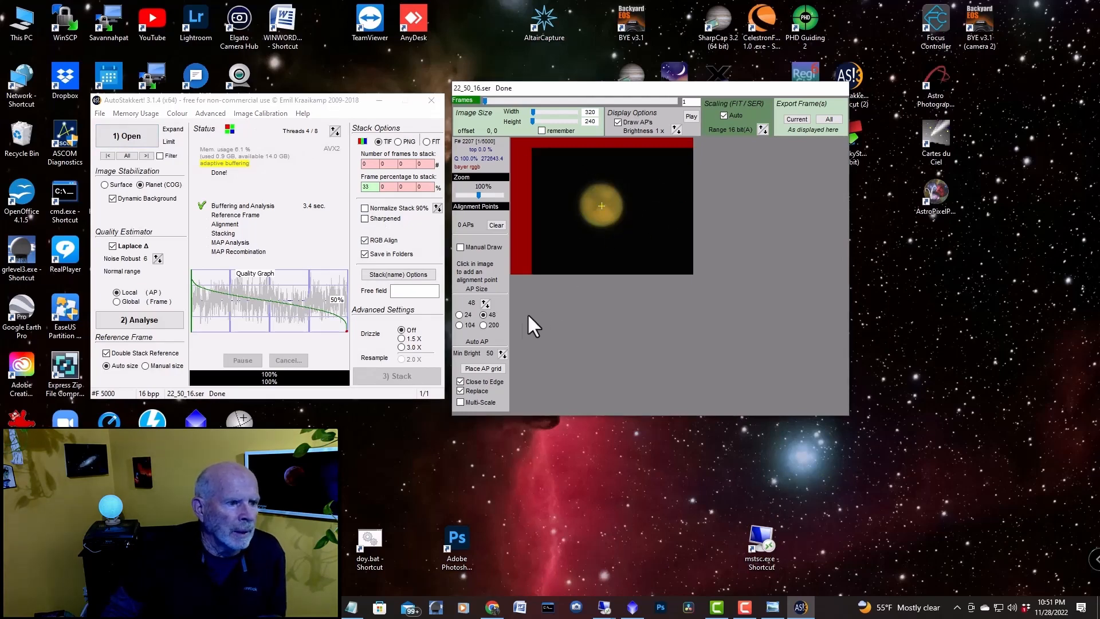
mouse_move(504, 371)
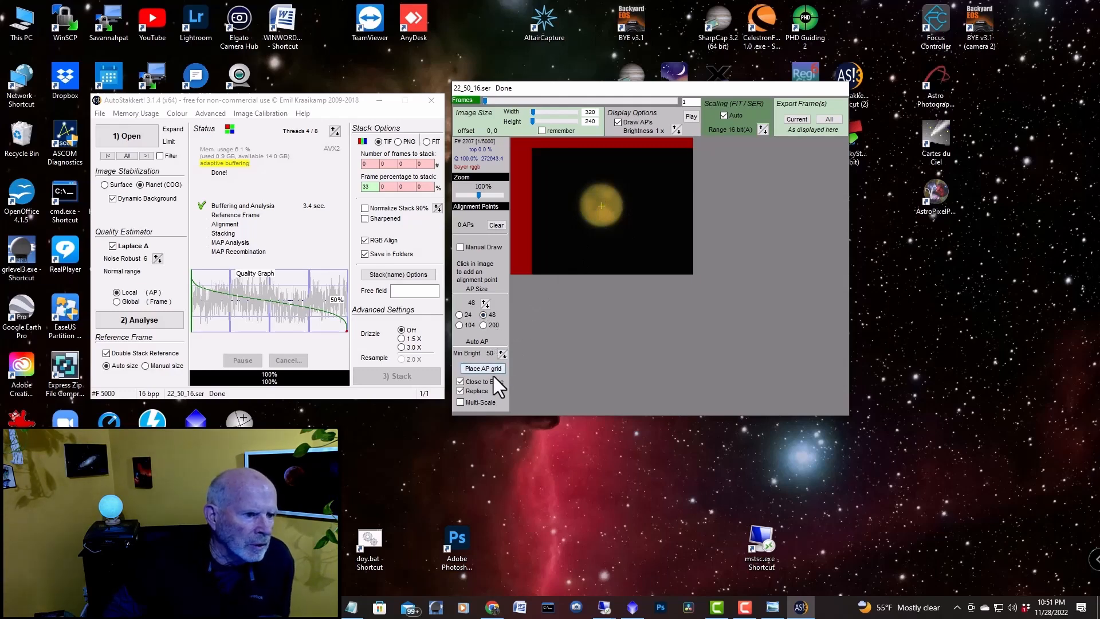
Place an alignment-point grid over the Mars disc and stack the best frames
left_click(482, 368)
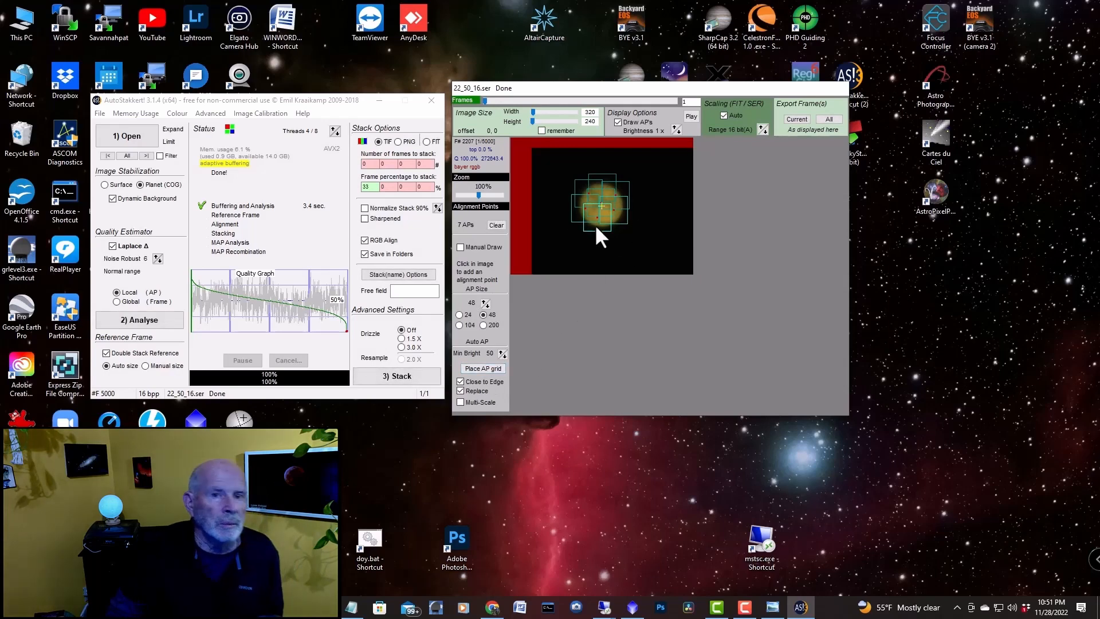
mouse_move(489, 312)
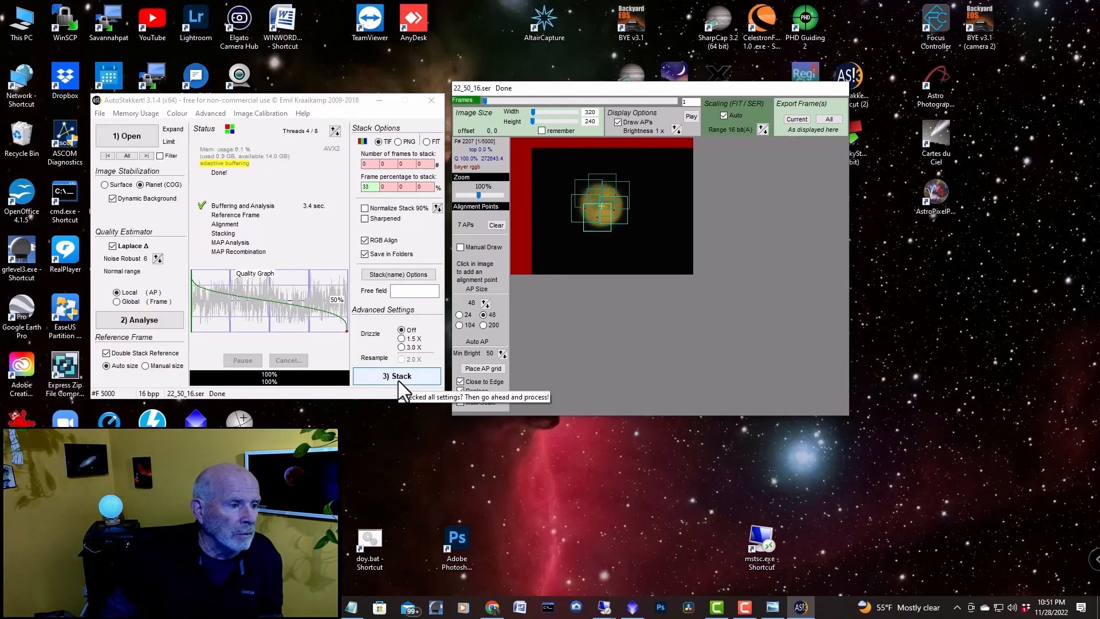
left_click(397, 376)
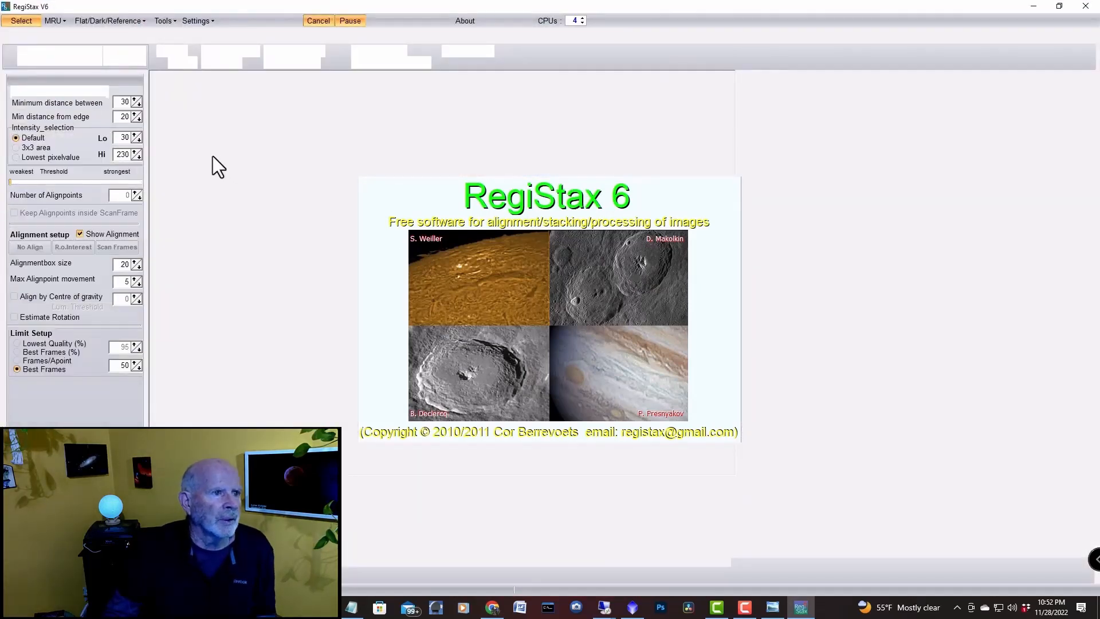
Browse to the 2022-11-28 > Mars_10ms_5000frm60D > AS_P33 results folder in RegiStax 6
left_click(21, 20)
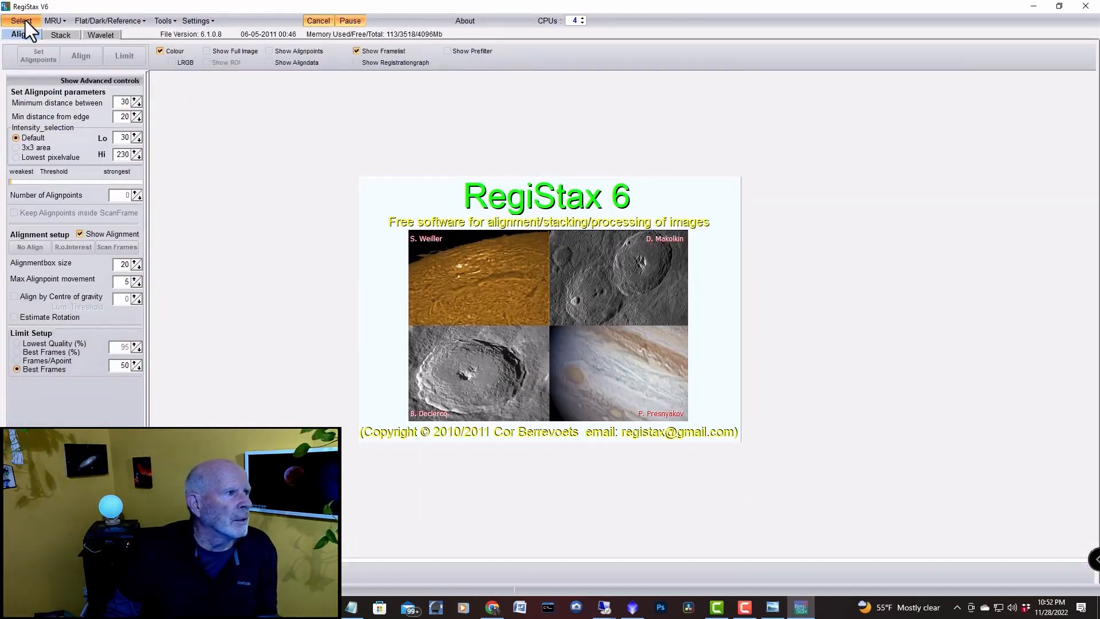
left_click(21, 21)
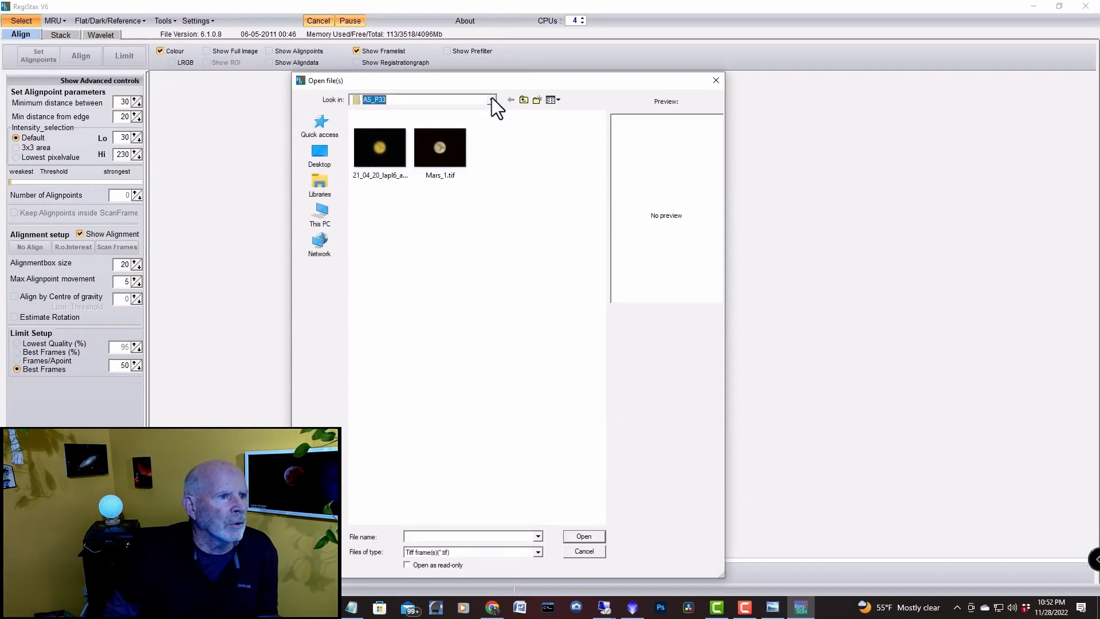
left_click(491, 99)
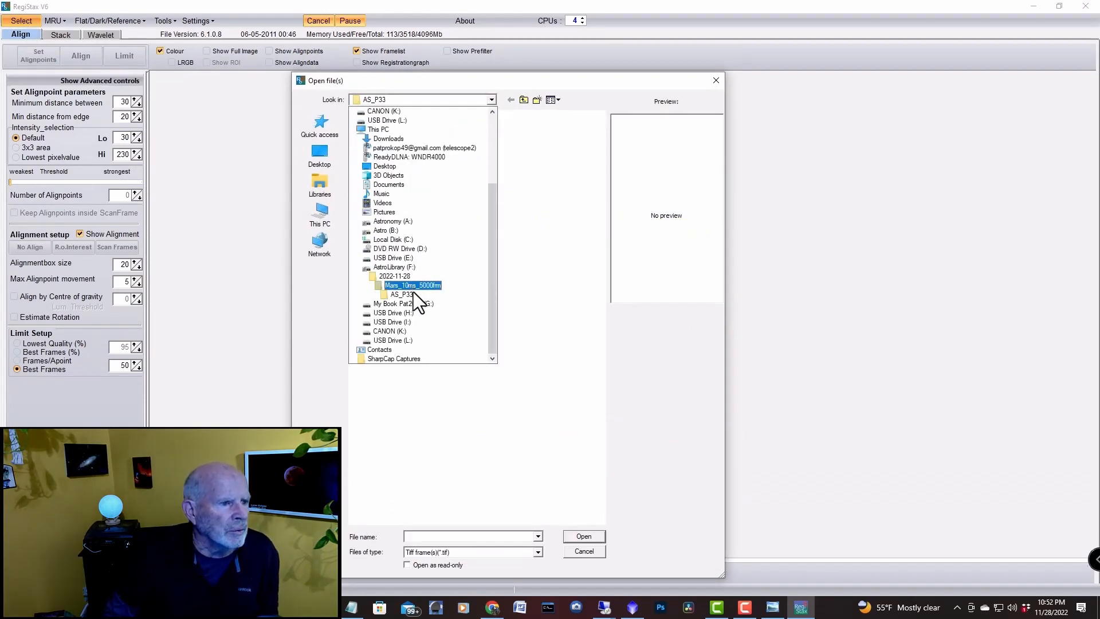
left_click(393, 276)
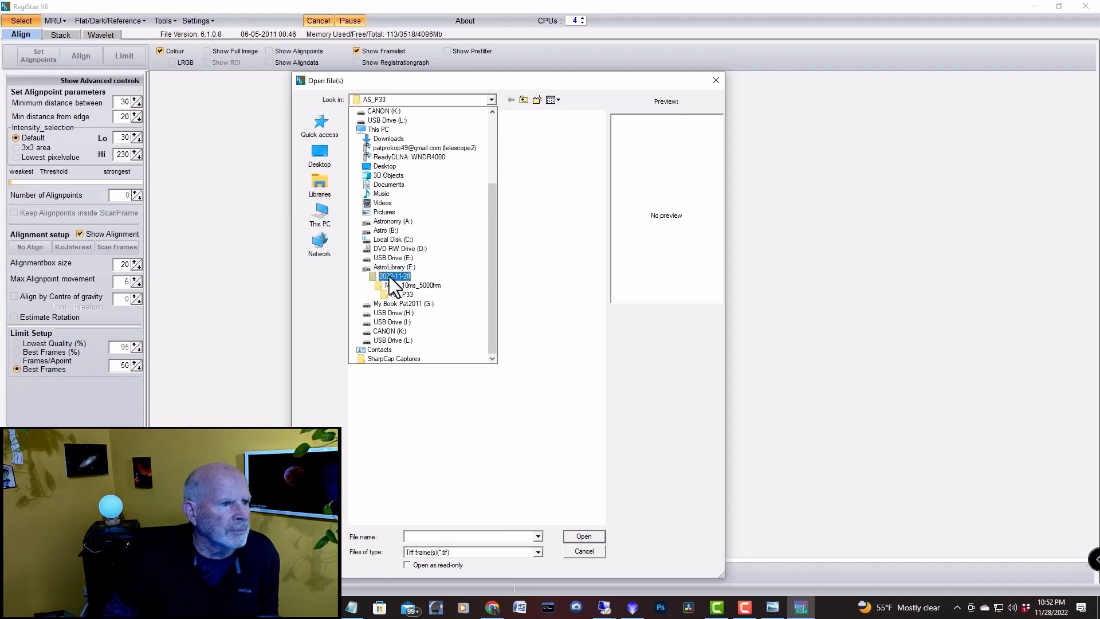
double_click(393, 276)
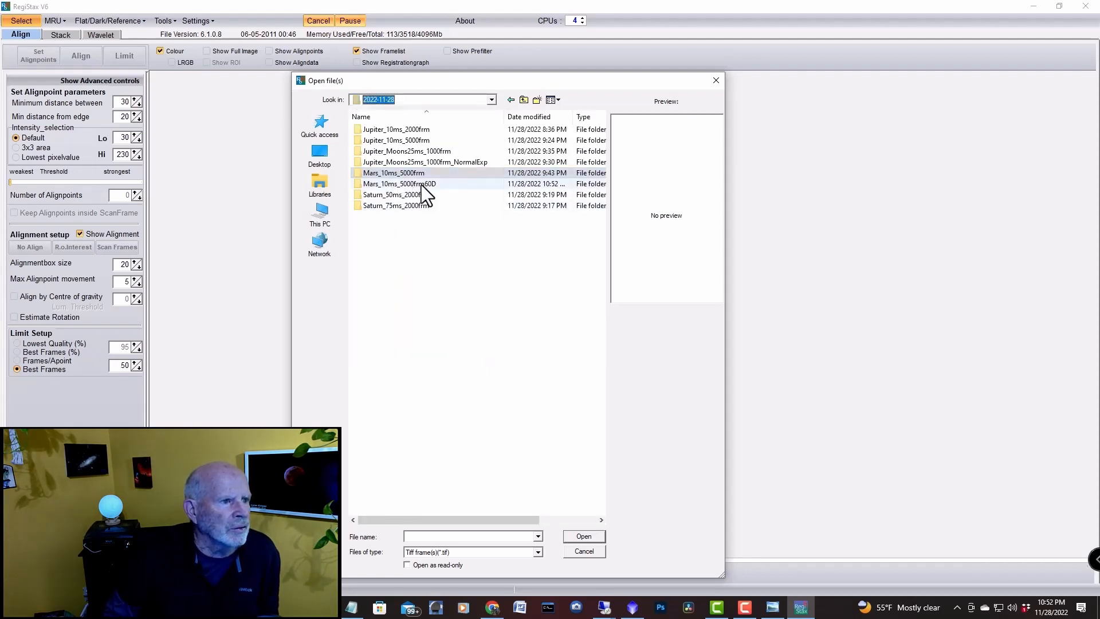
double_click(399, 183)
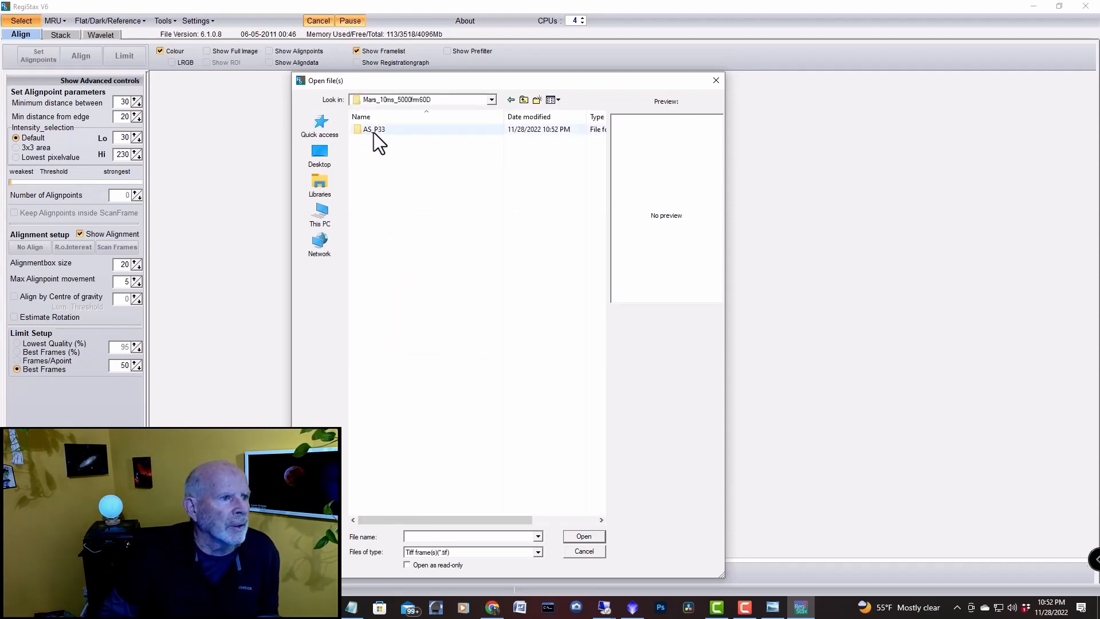
double_click(373, 130)
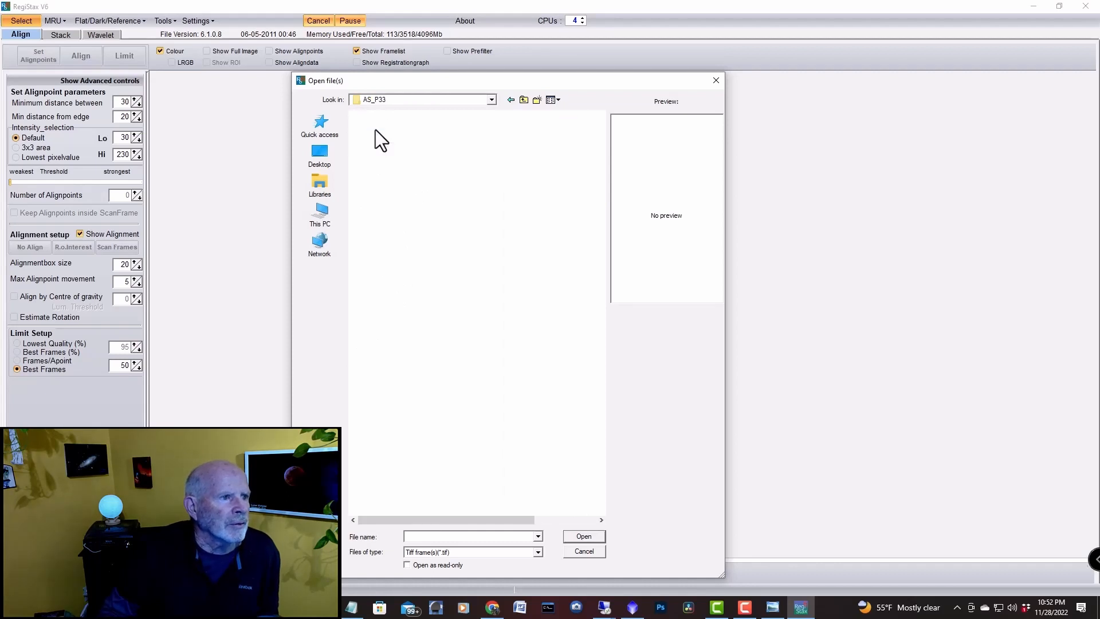
Load the stacked Mars image 22_50_16_lapl6_ap7.tif
left_click(381, 148)
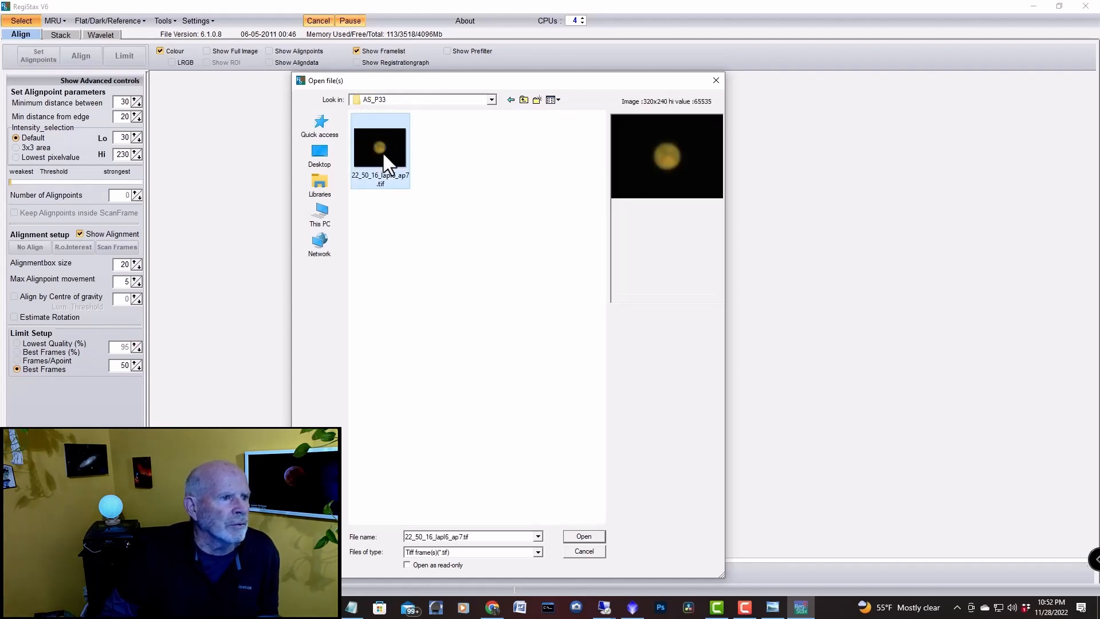
left_click(583, 536)
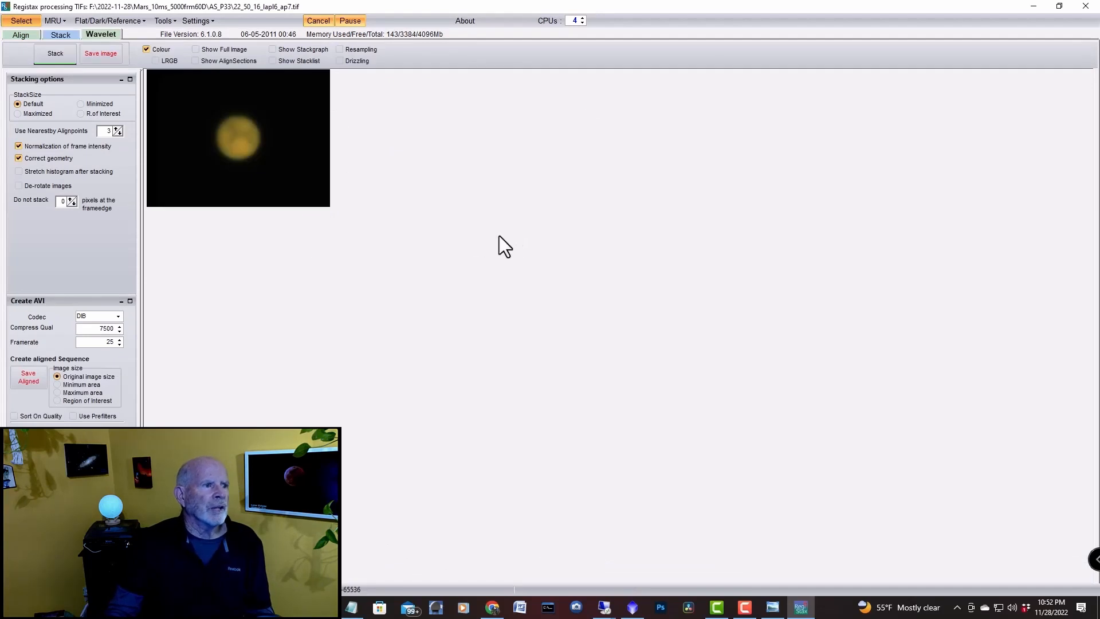
Show Mars at full size in Wavelet and apply a saved wavelet sharpening scheme
left_click(100, 34)
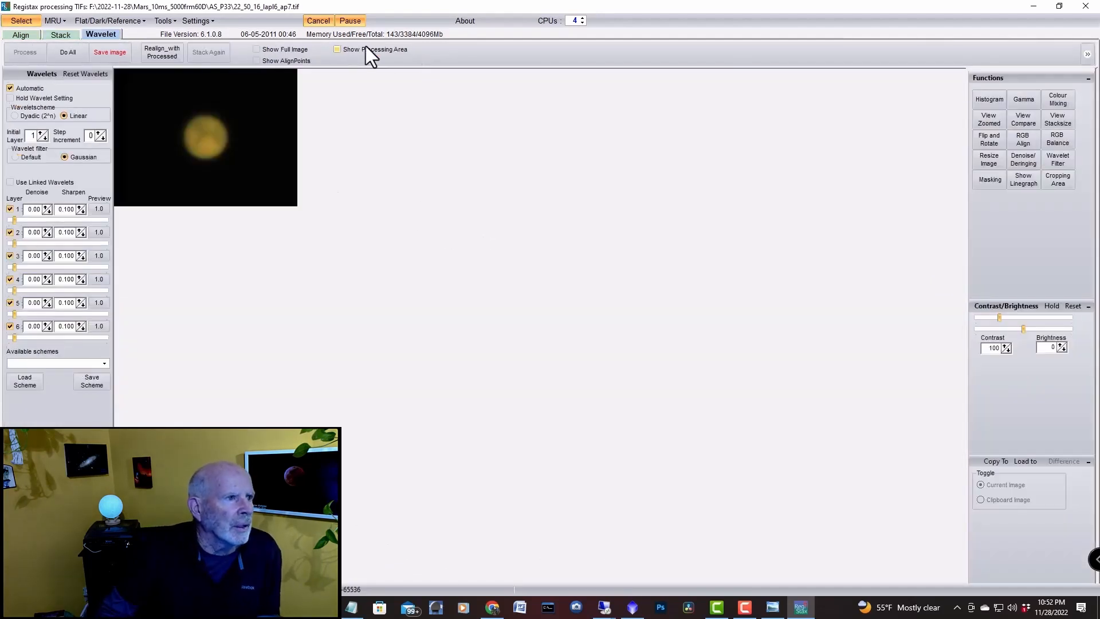
left_click(258, 49)
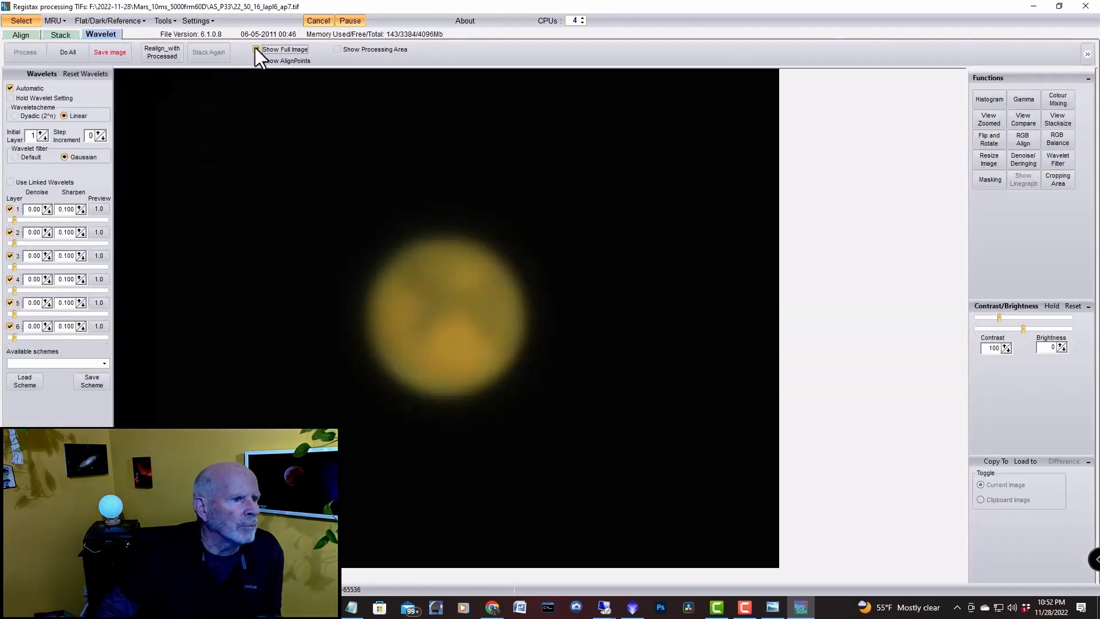
left_click(256, 49)
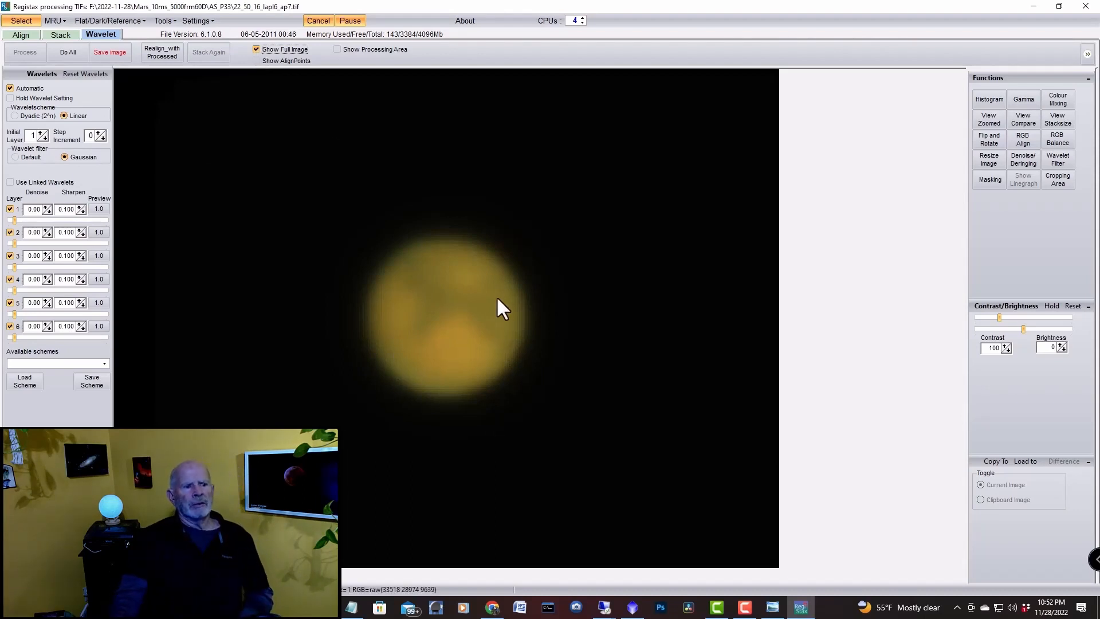
mouse_move(413, 390)
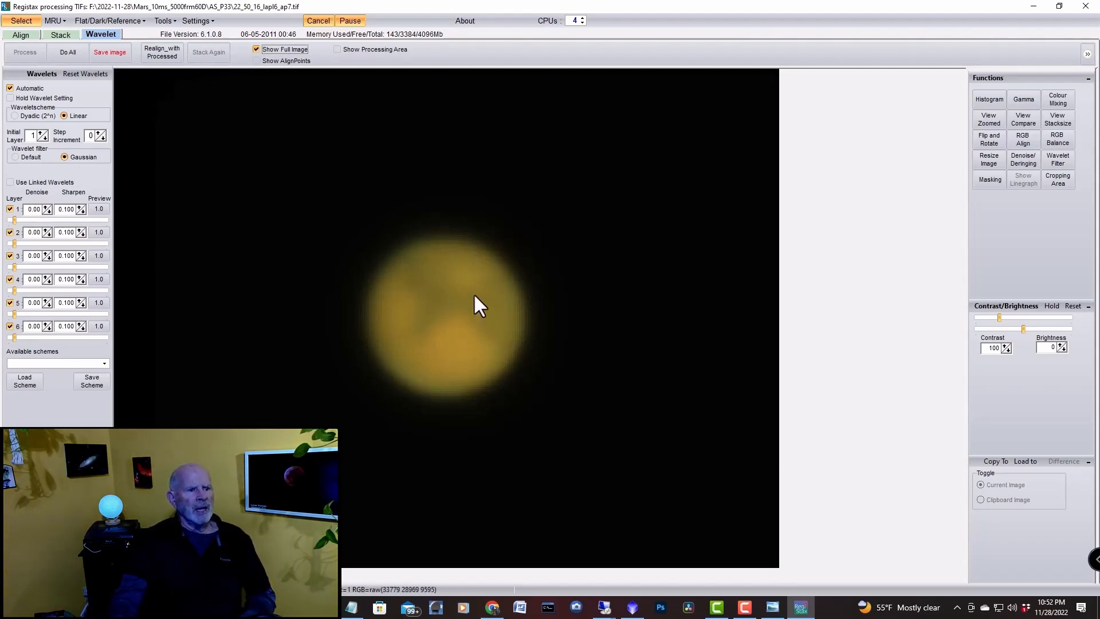
mouse_move(452, 318)
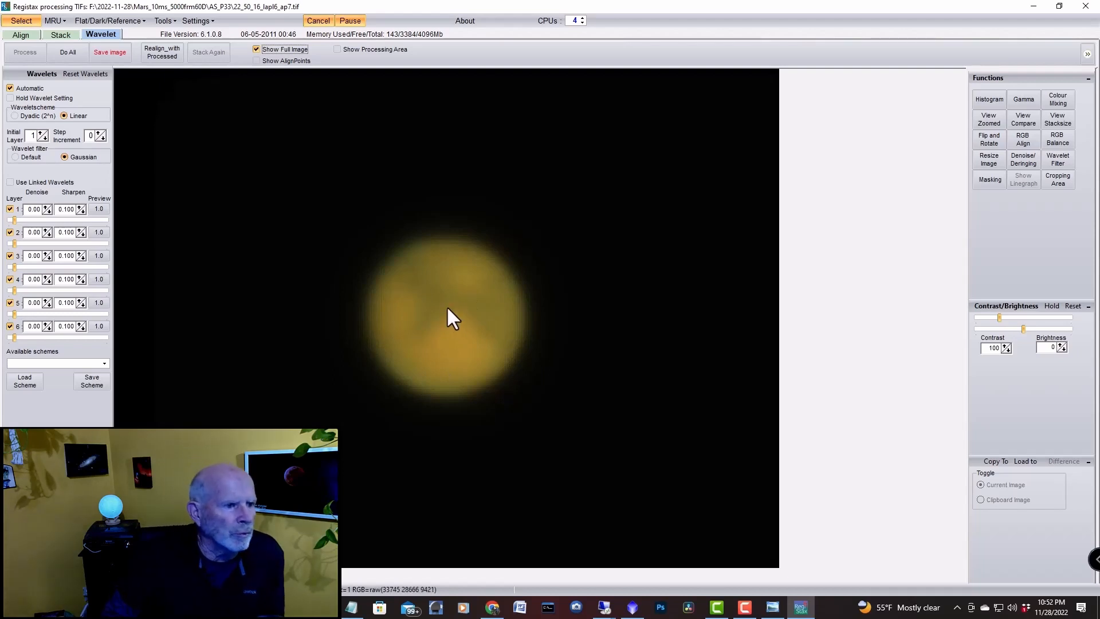
left_click(24, 381)
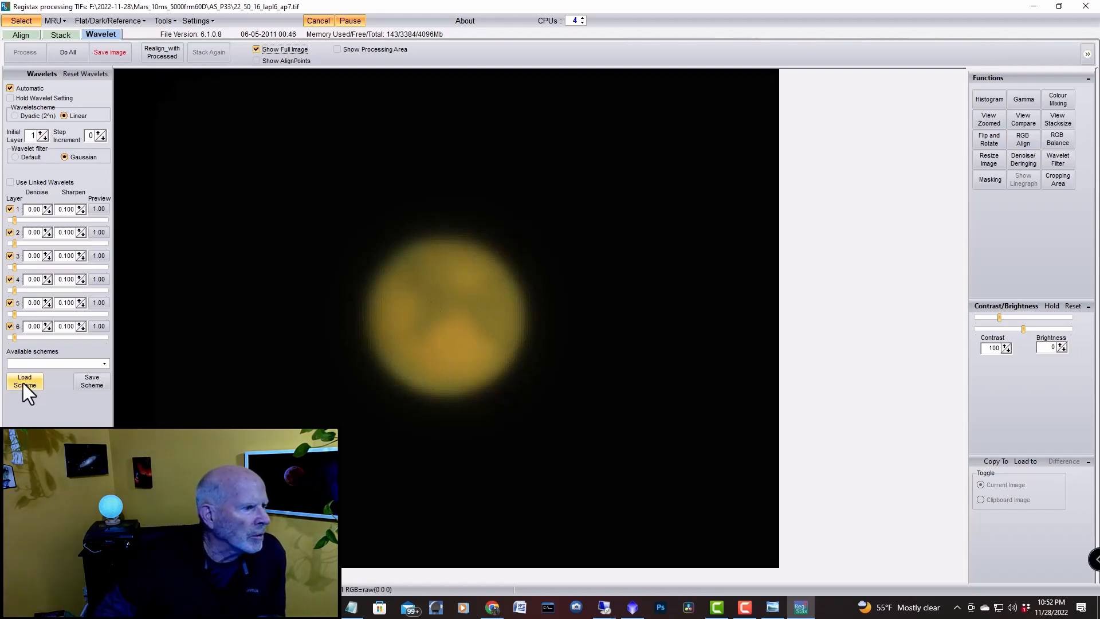
left_click(24, 380)
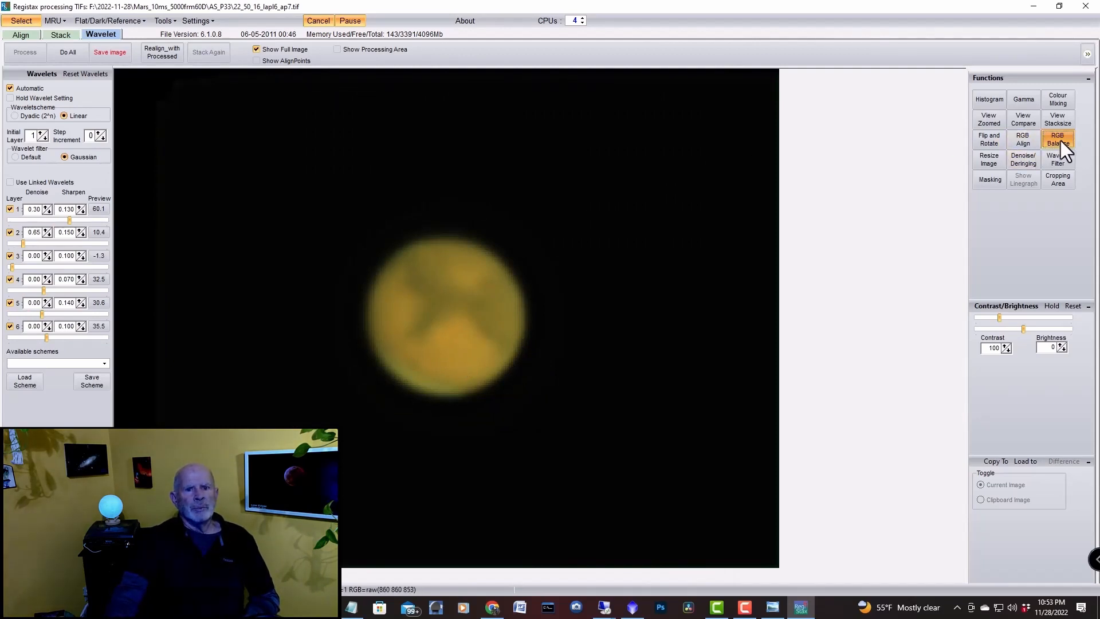
Auto-balance Mars's RGB levels to natural colour
left_click(1058, 138)
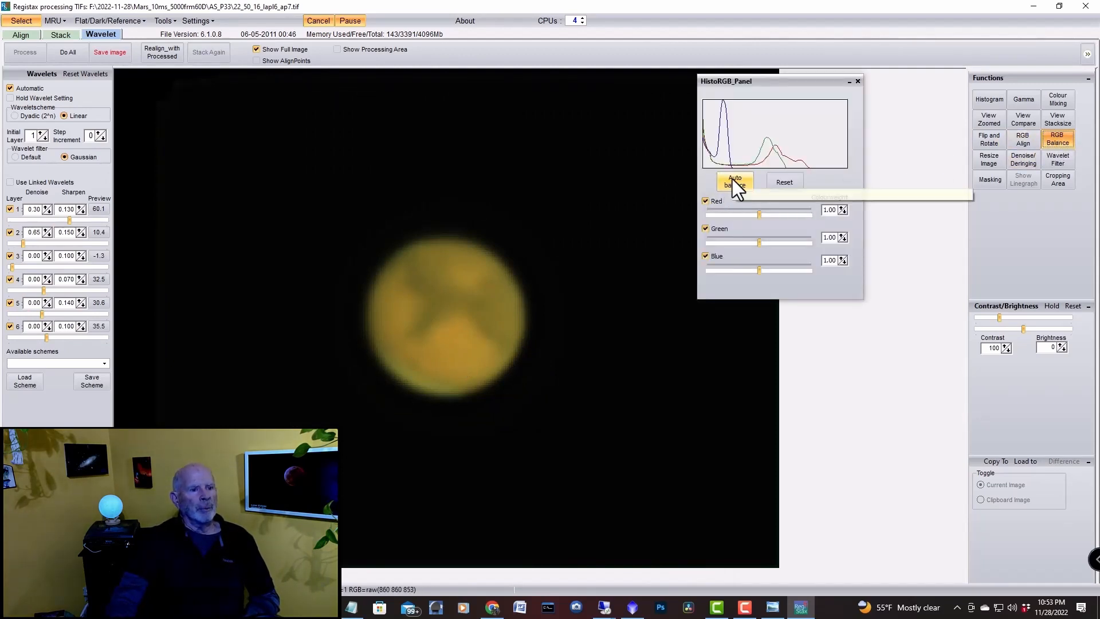
left_click(735, 182)
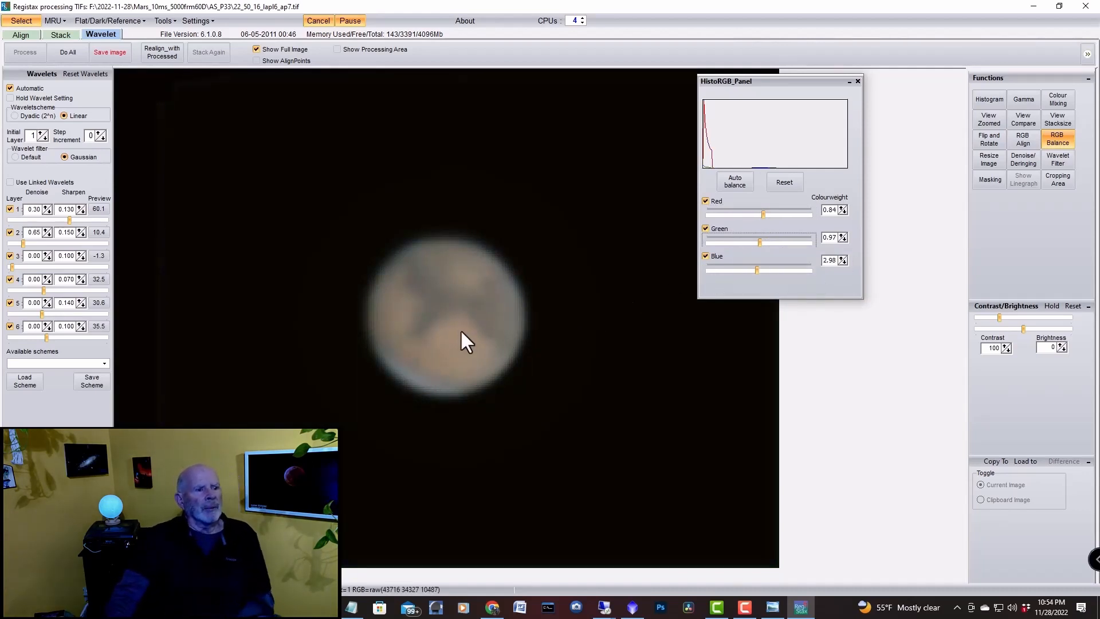
Bring up the Save As dialog and begin a new file name starting with 'M'
left_click(110, 52)
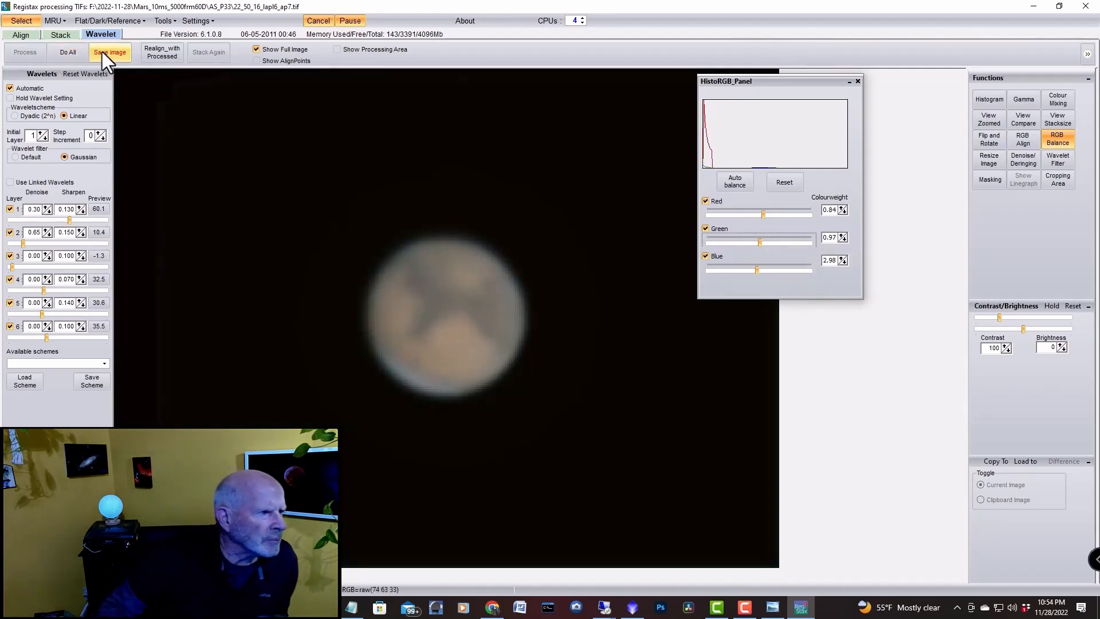
left_click(67, 51)
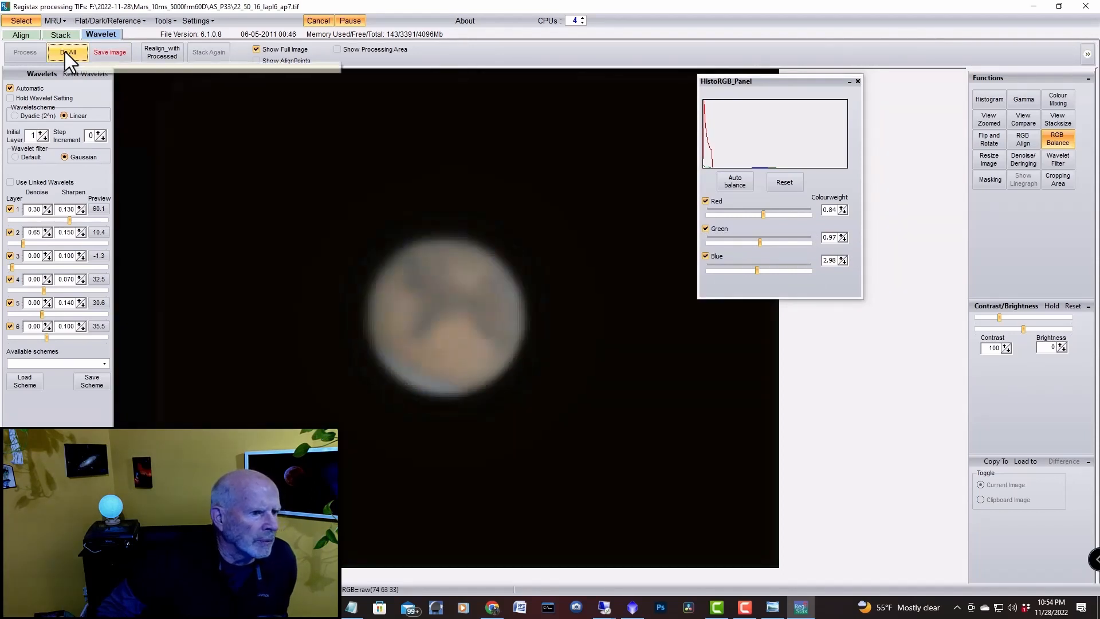
left_click(110, 51)
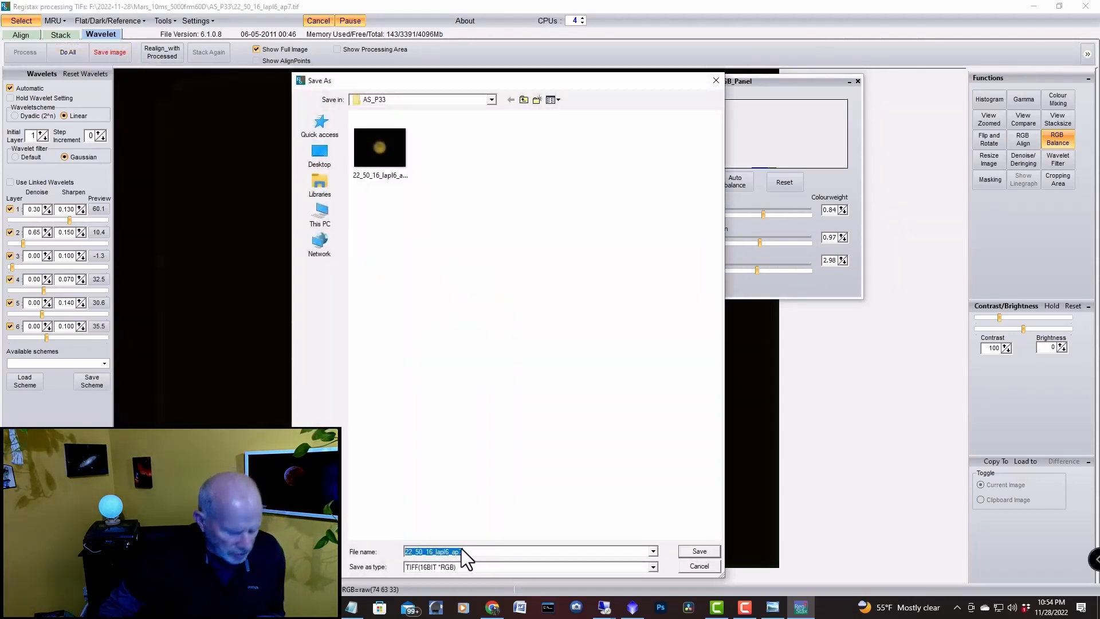
type("M")
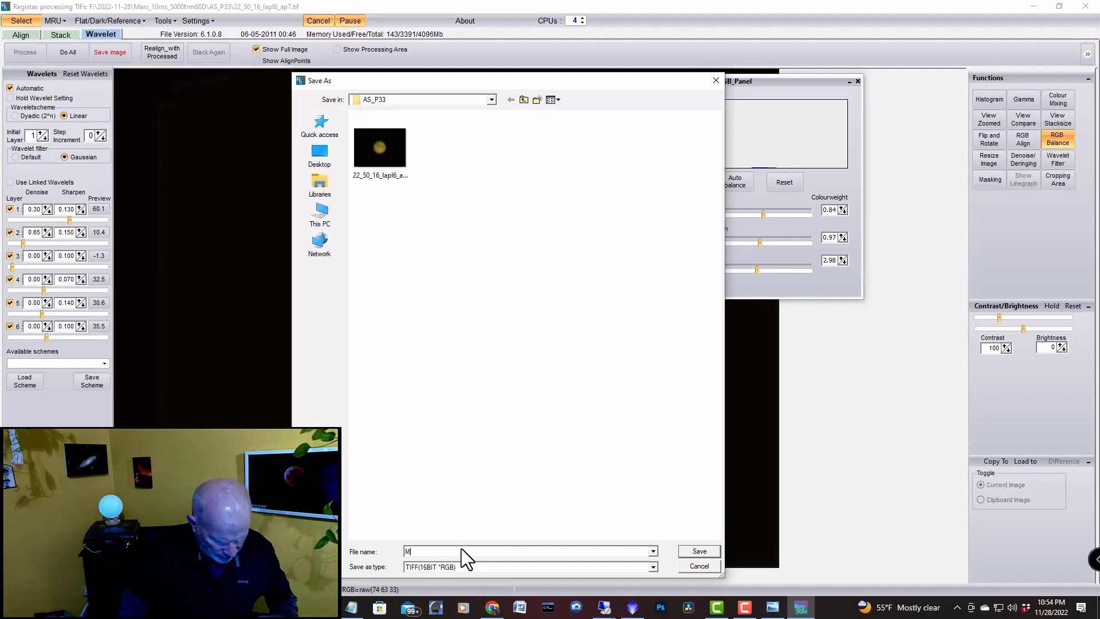